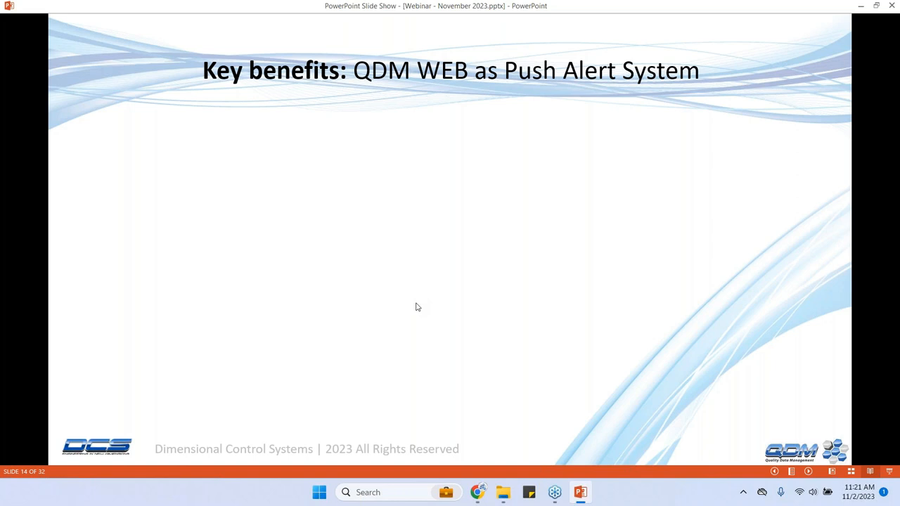
pyautogui.moveTo(471, 310)
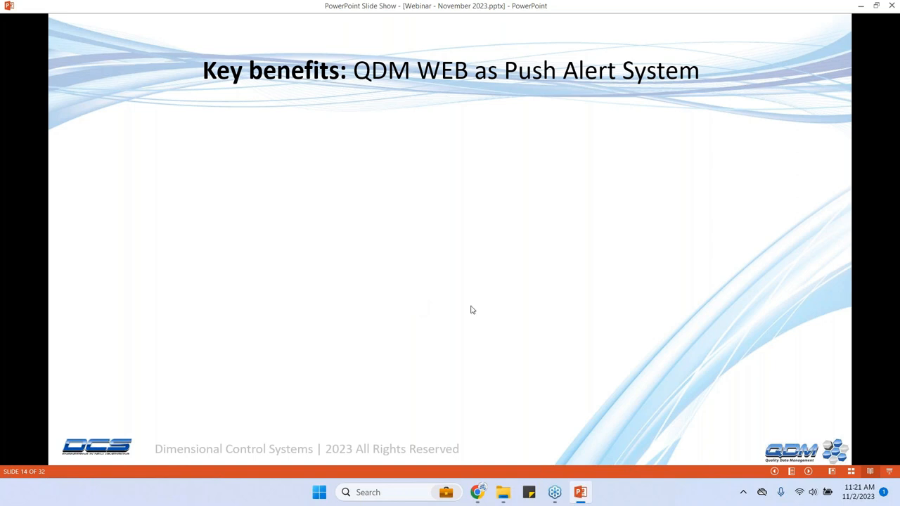
pyautogui.moveTo(504, 282)
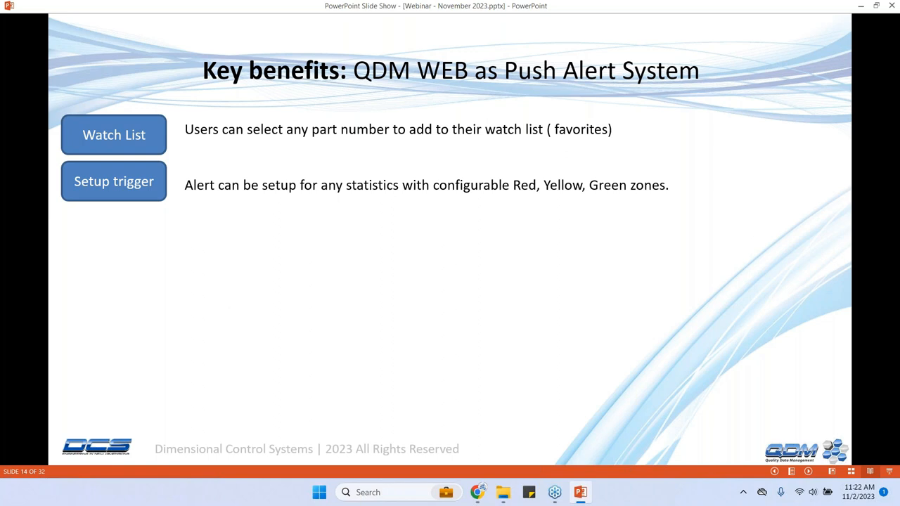
pyautogui.moveTo(621, 232)
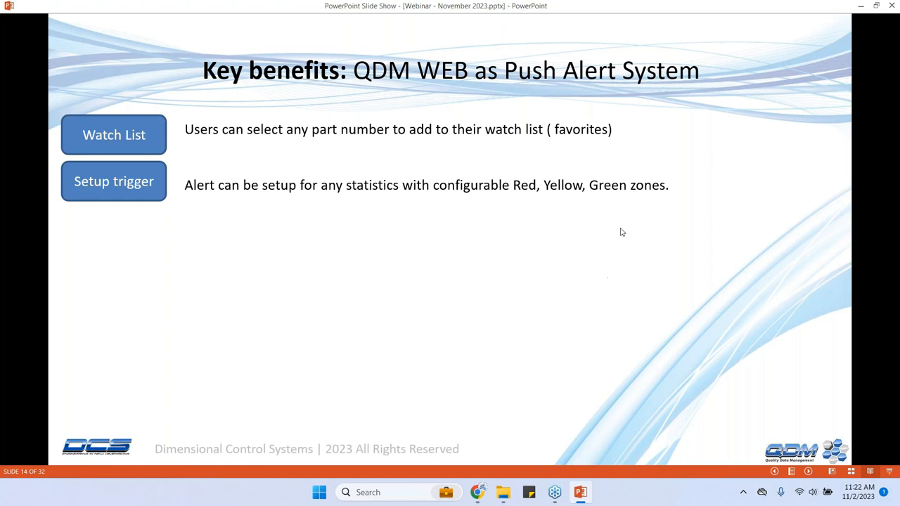
pyautogui.moveTo(414, 237)
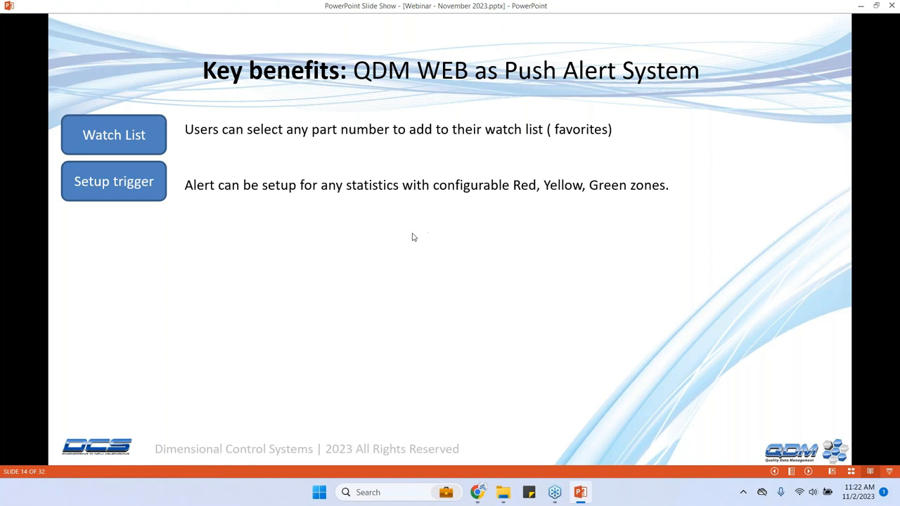
pyautogui.moveTo(551, 214)
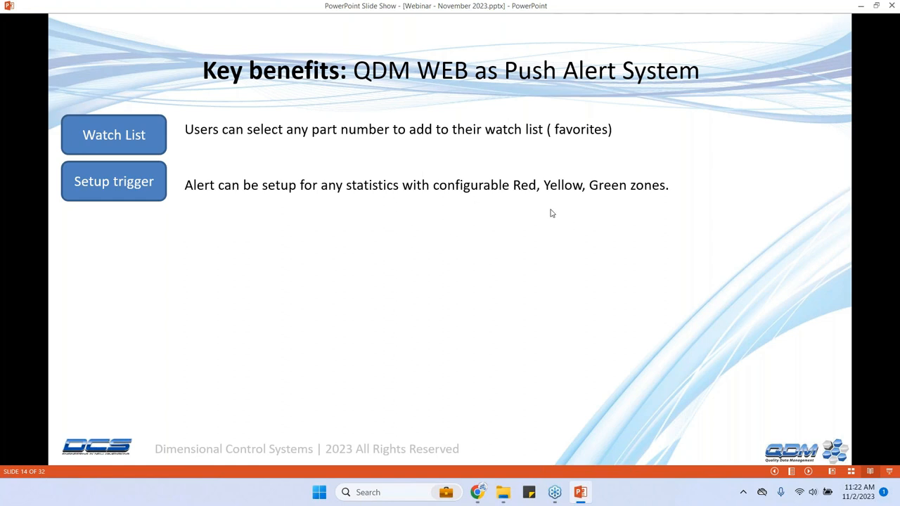
pyautogui.moveTo(434, 253)
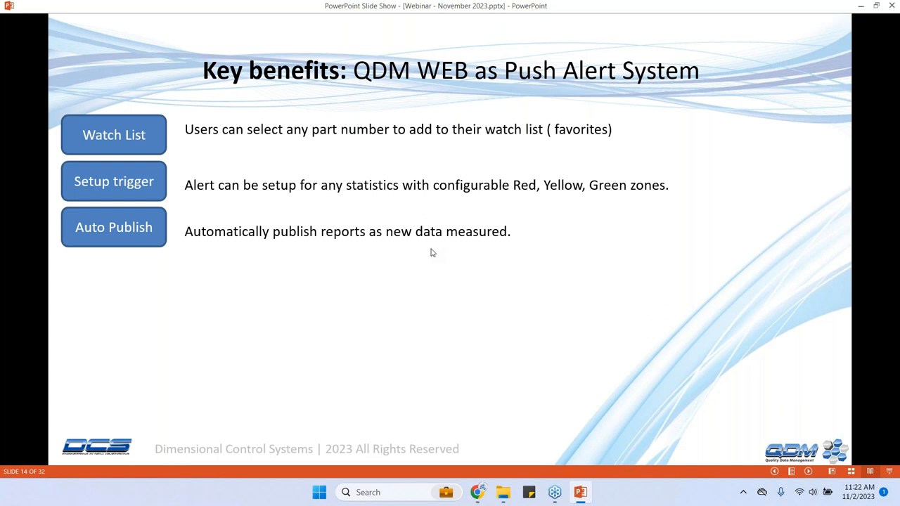
pyautogui.moveTo(434, 274)
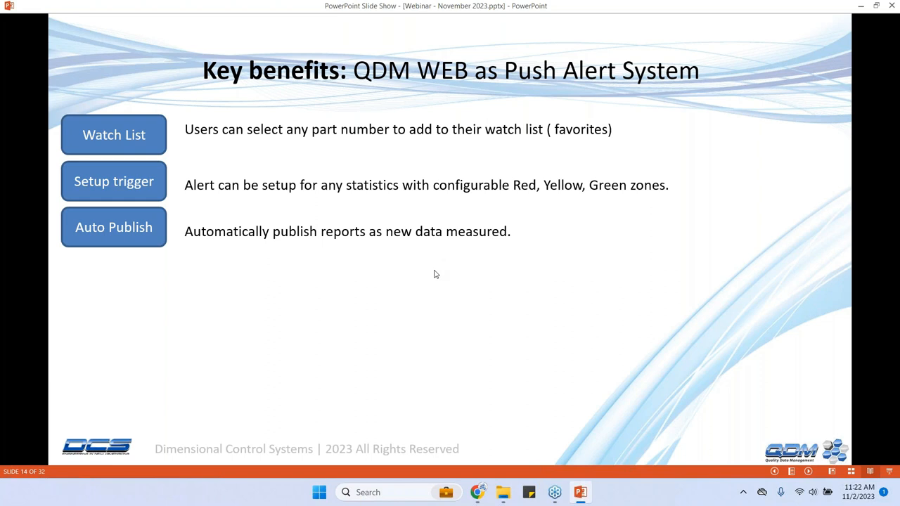
pyautogui.moveTo(404, 282)
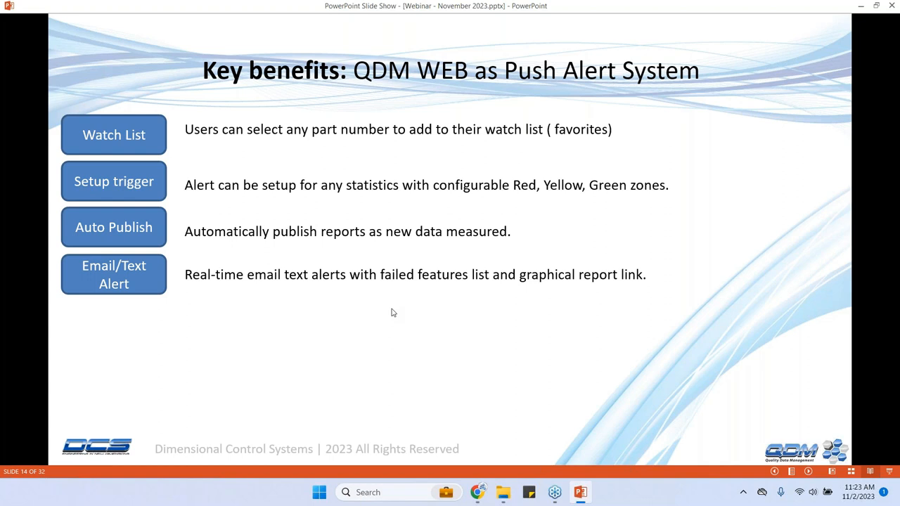
pyautogui.moveTo(371, 320)
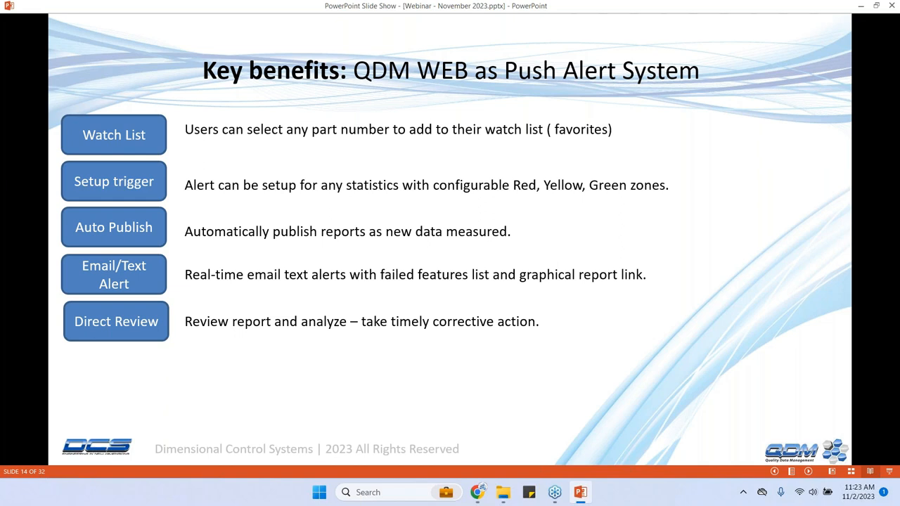
pyautogui.moveTo(380, 145)
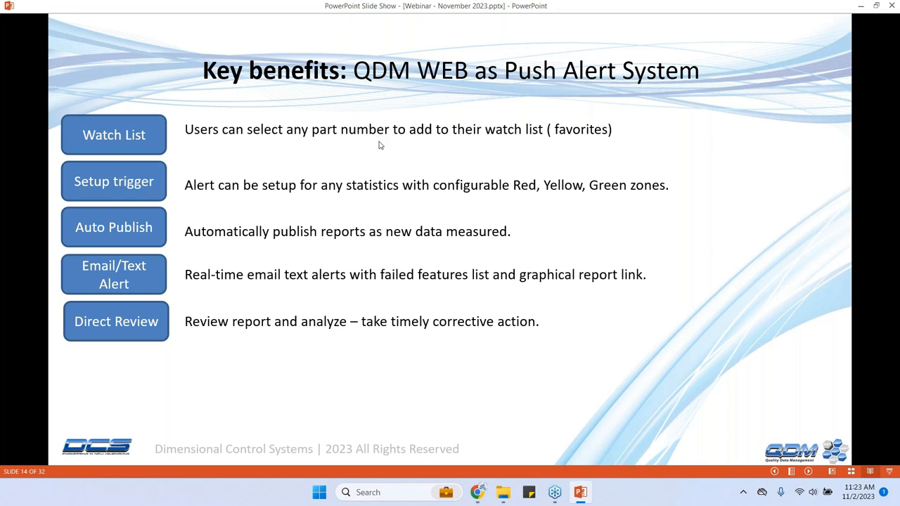
pyautogui.moveTo(386, 149)
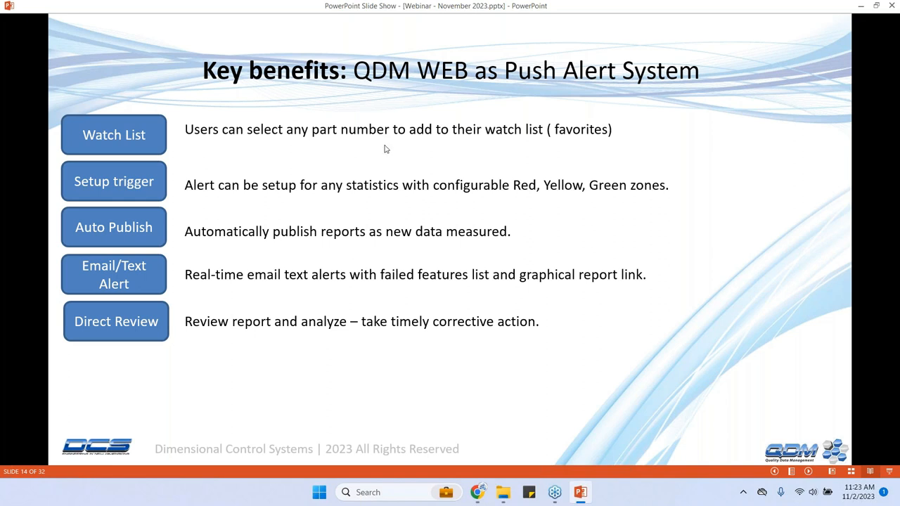
pyautogui.moveTo(431, 329)
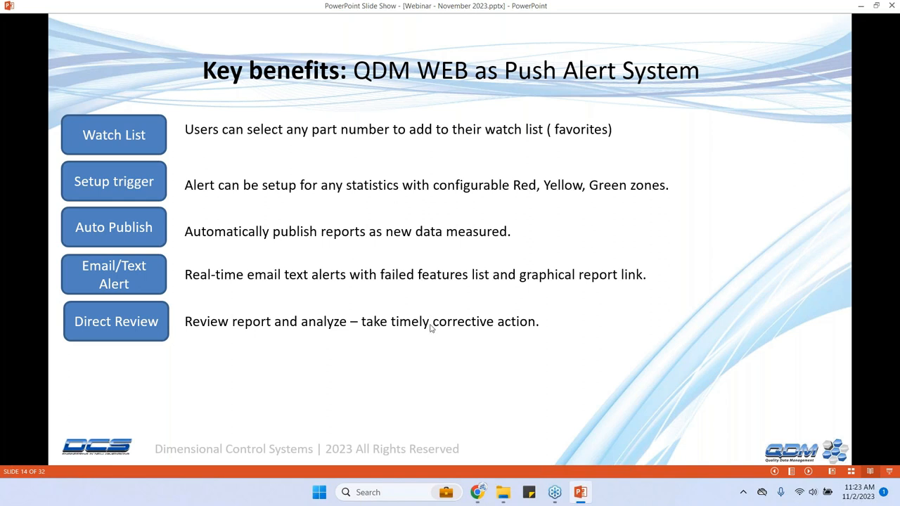
pyautogui.moveTo(379, 280)
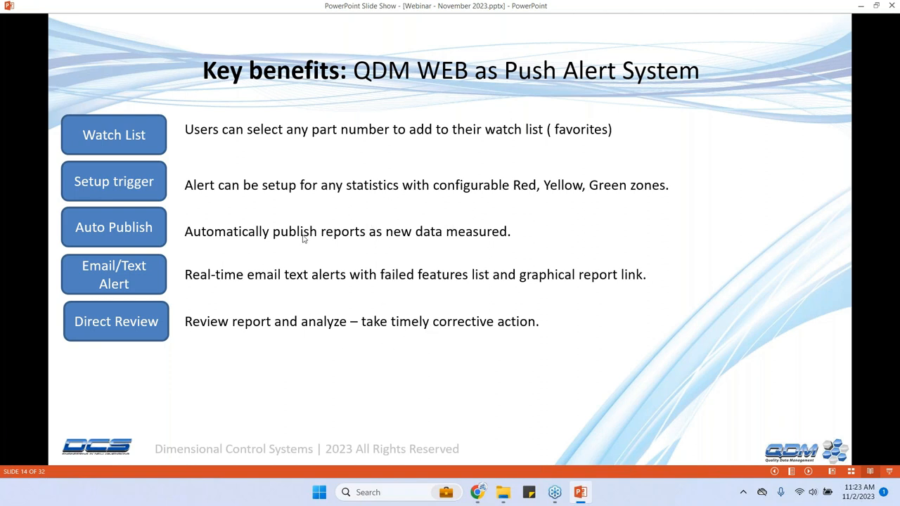
pyautogui.moveTo(419, 141)
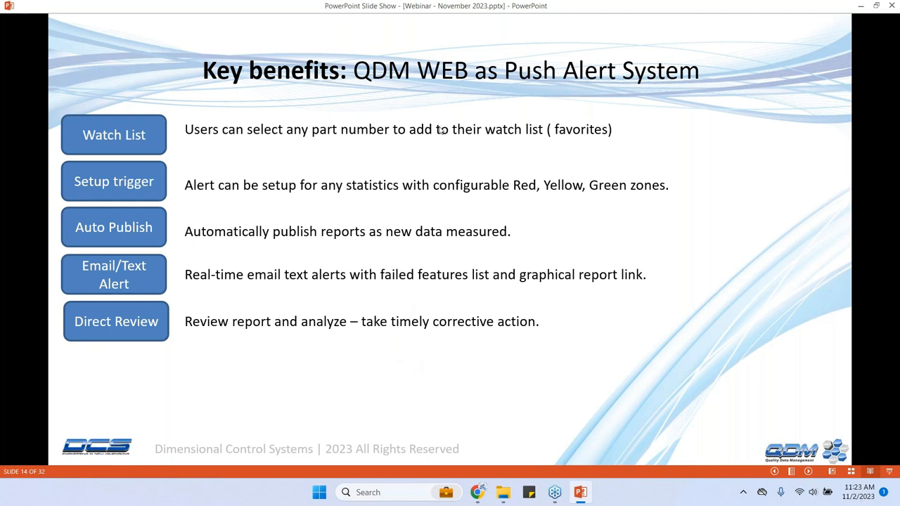
pyautogui.moveTo(422, 222)
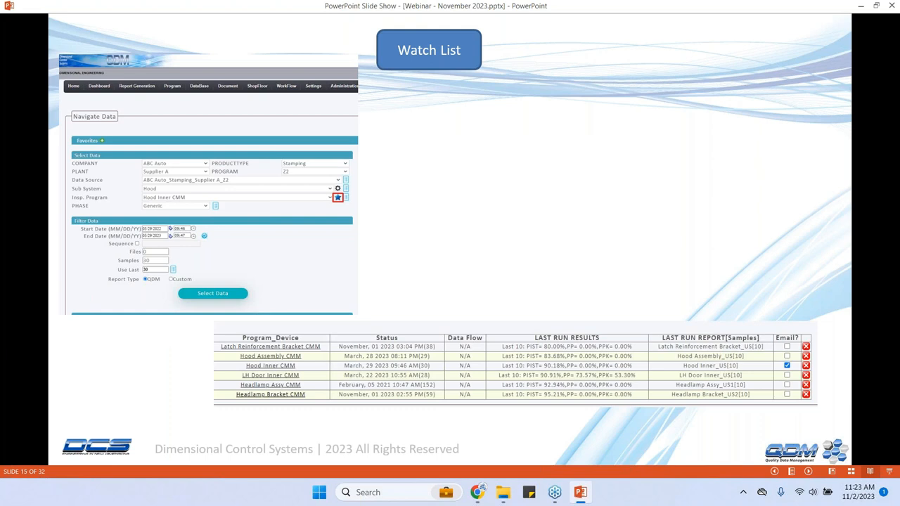
pyautogui.moveTo(464, 304)
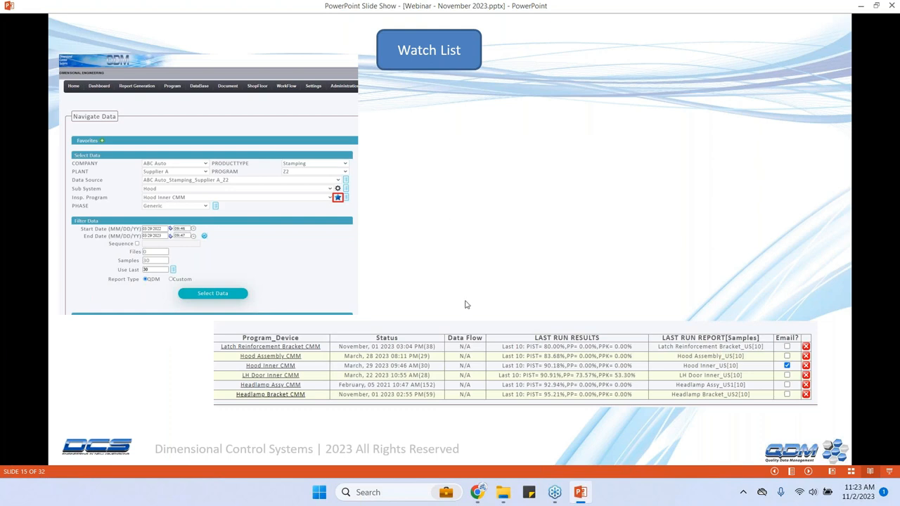
pyautogui.moveTo(478, 493)
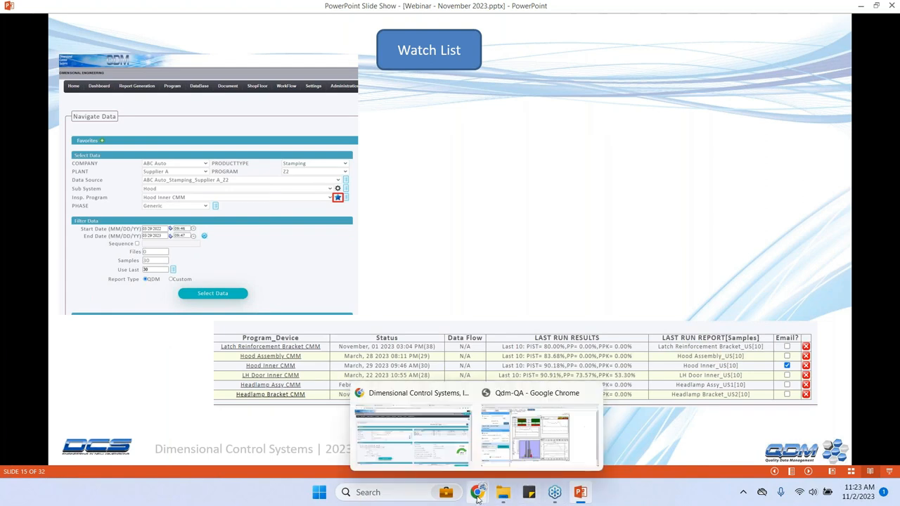
# Reset Navigate Data and choose company ABC Auto, product type Stamping, then start picking the plant and data source
pyautogui.click(414, 436)
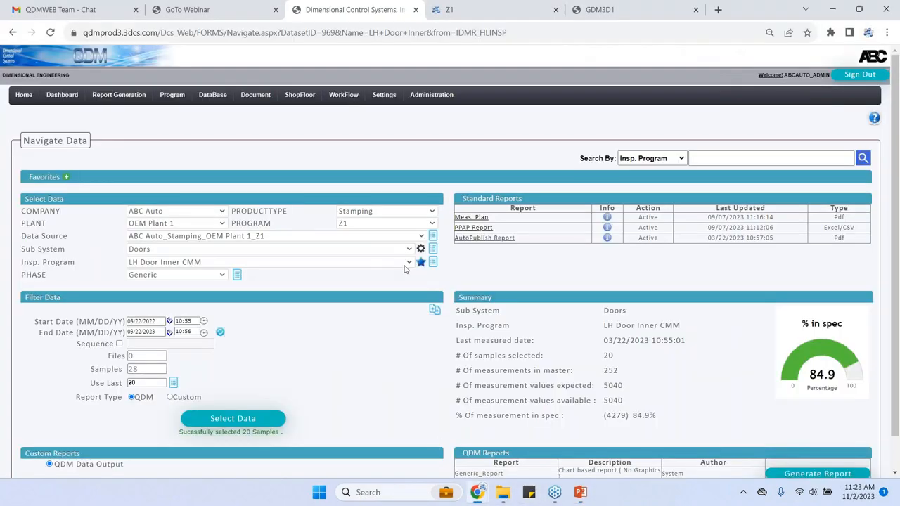
pyautogui.click(118, 94)
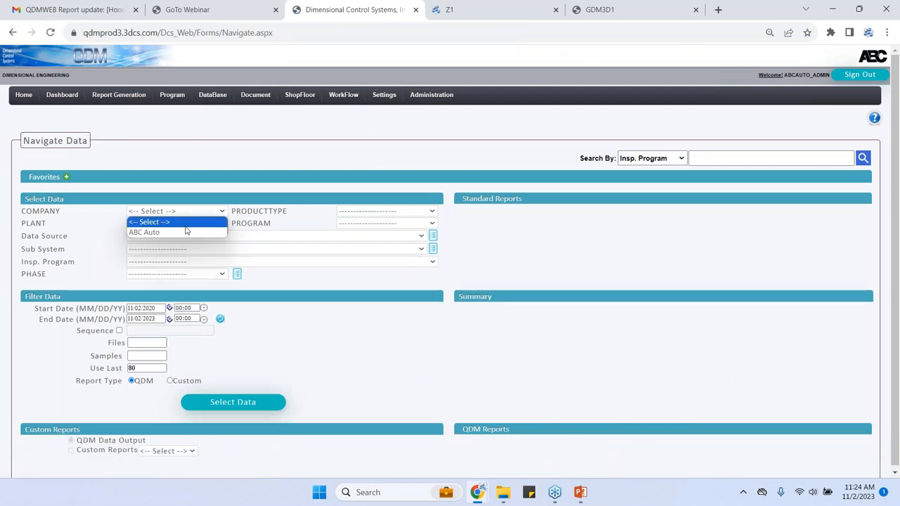
pyautogui.click(144, 232)
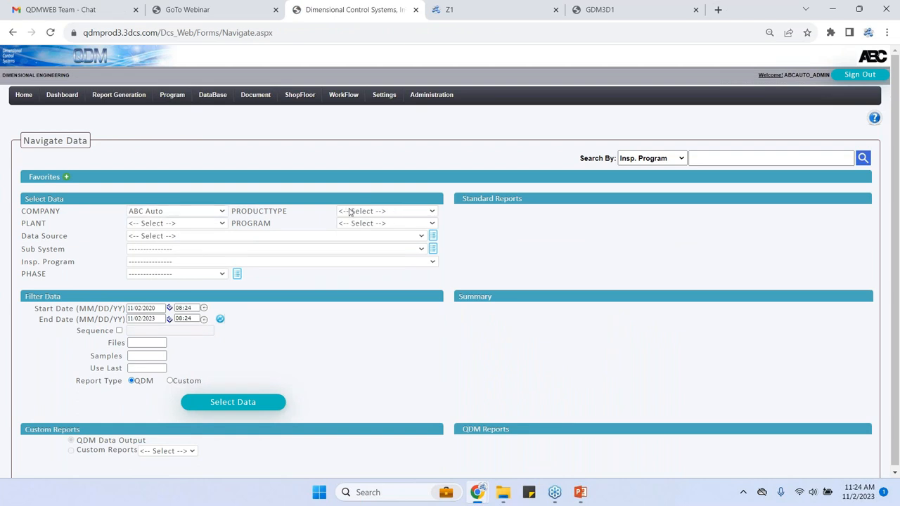
pyautogui.click(385, 211)
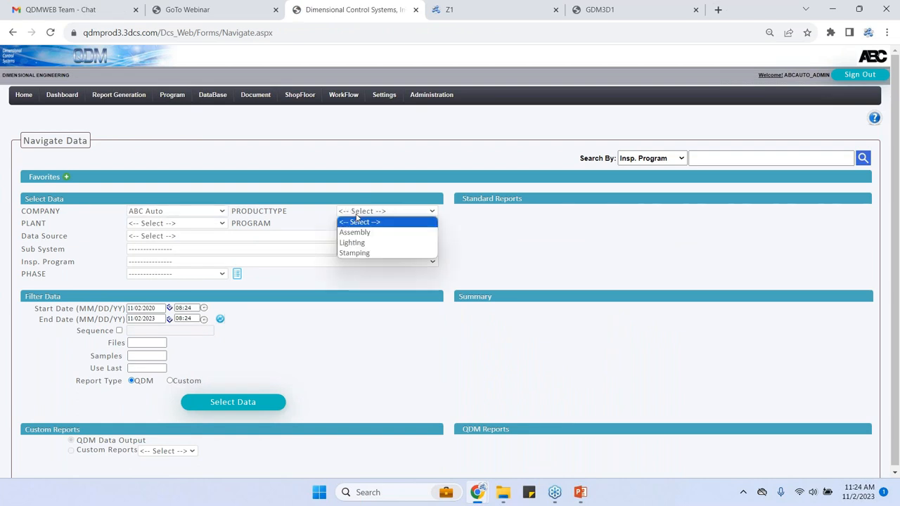
pyautogui.click(355, 253)
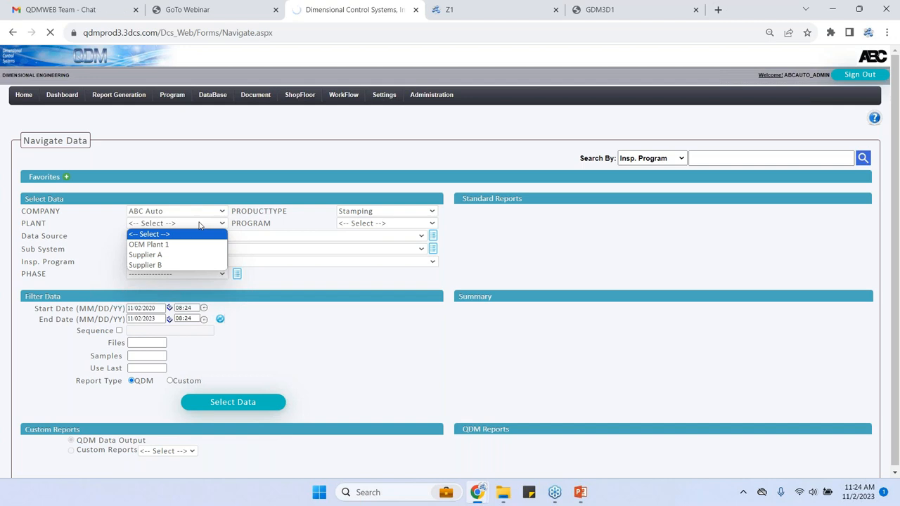
pyautogui.click(146, 254)
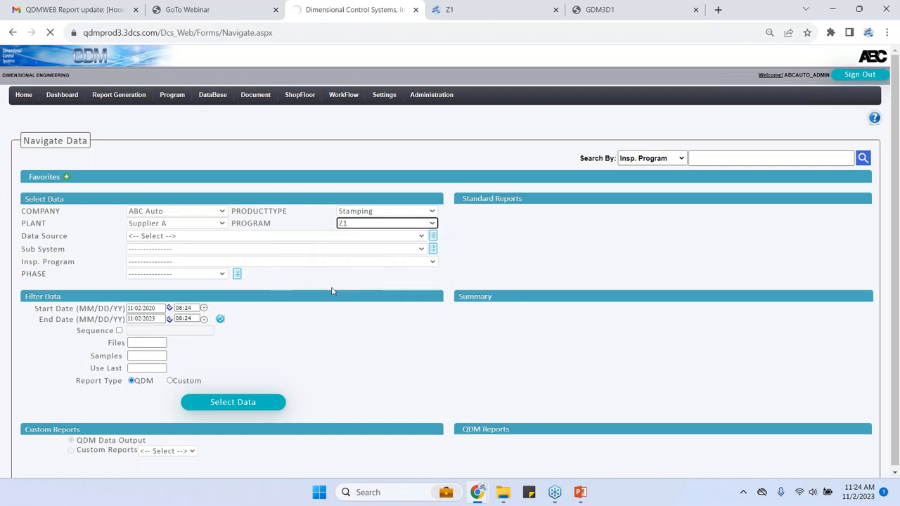
pyautogui.click(274, 236)
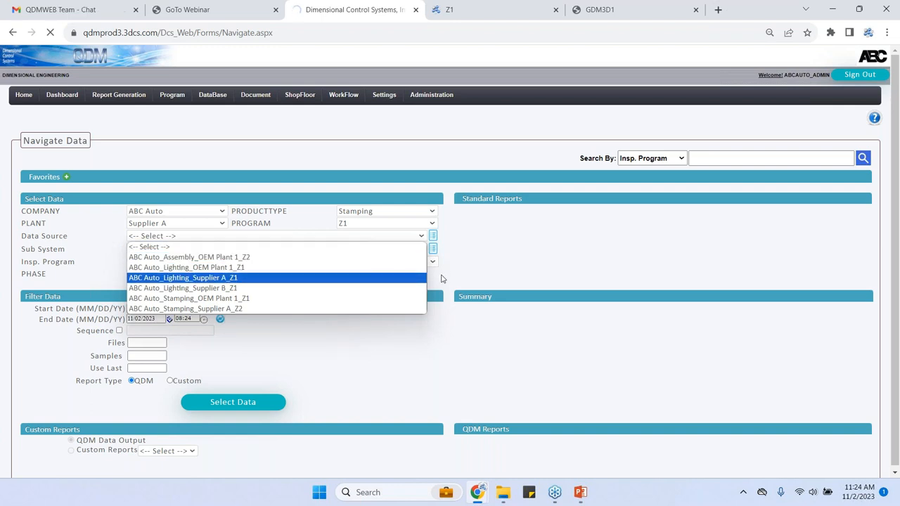
pyautogui.click(183, 279)
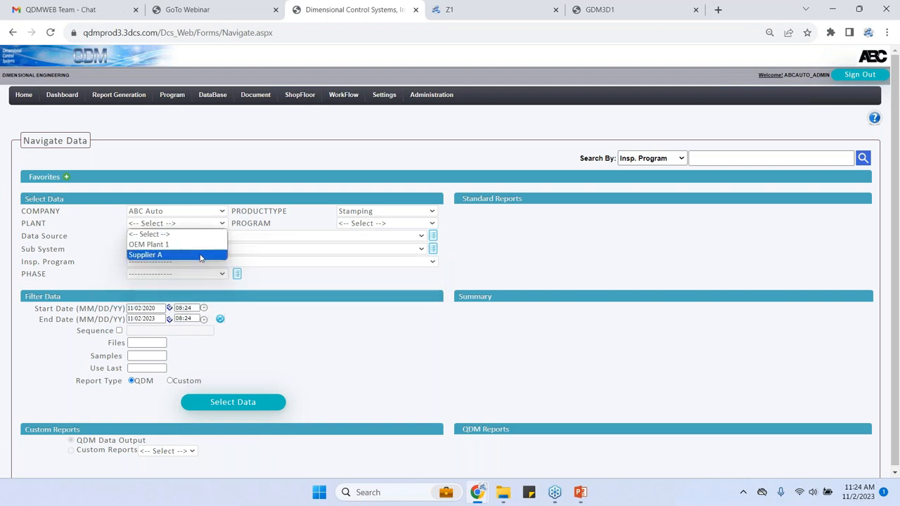
# Set the plant to Supplier A and choose Hood Inner CMM as the inspection program
pyautogui.click(146, 255)
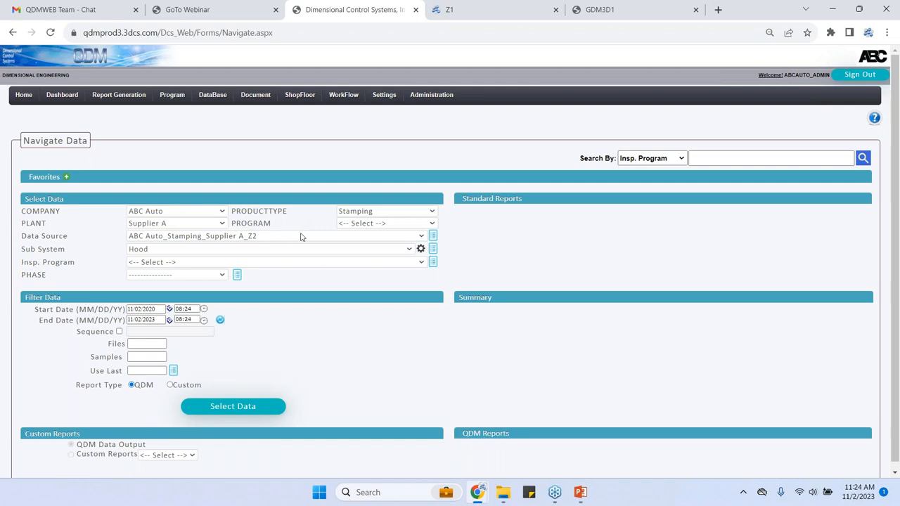
pyautogui.moveTo(286, 228)
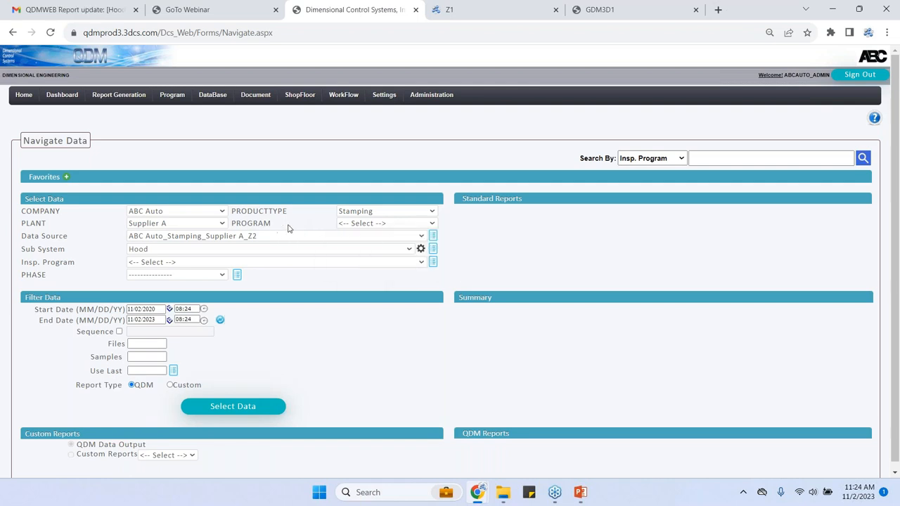
pyautogui.moveTo(261, 265)
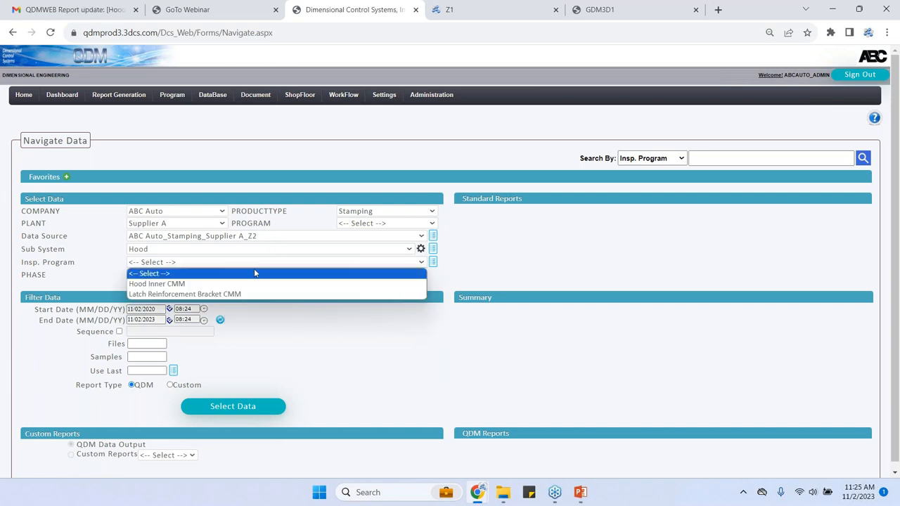
pyautogui.moveTo(156, 284)
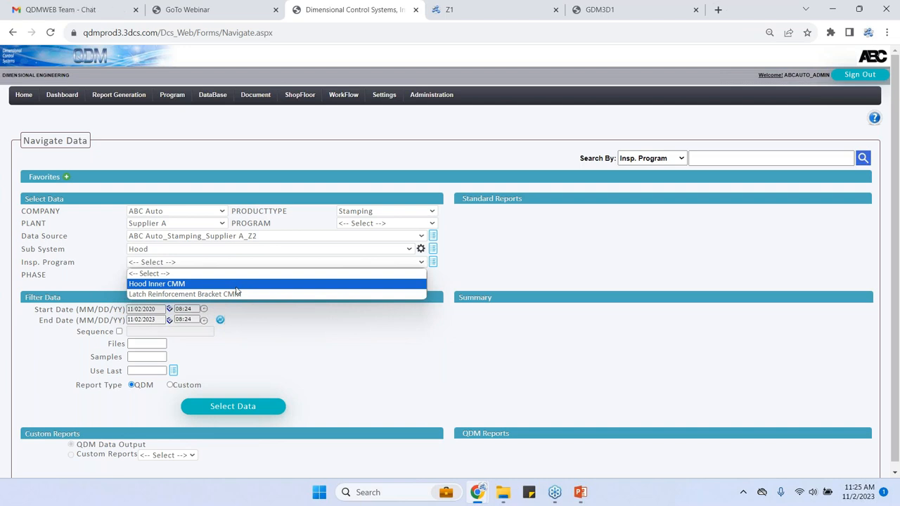
pyautogui.click(156, 284)
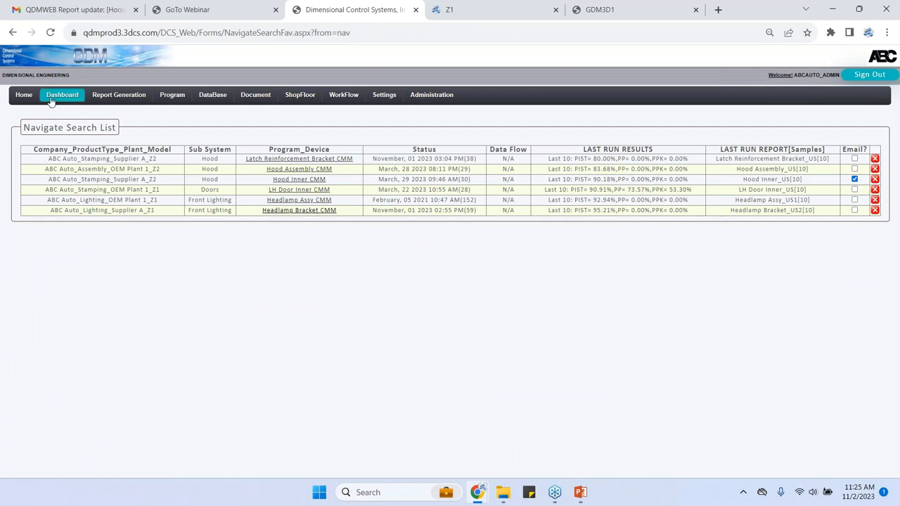
# Load the Hood Inner CMM data via Report Generation > Navigate Data, showing the 90.58% in-spec summary
pyautogui.click(118, 95)
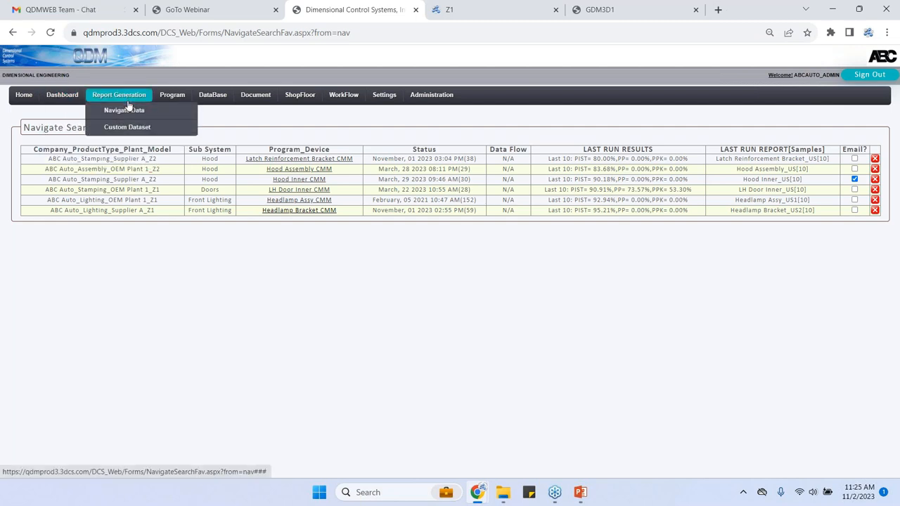
pyautogui.click(124, 109)
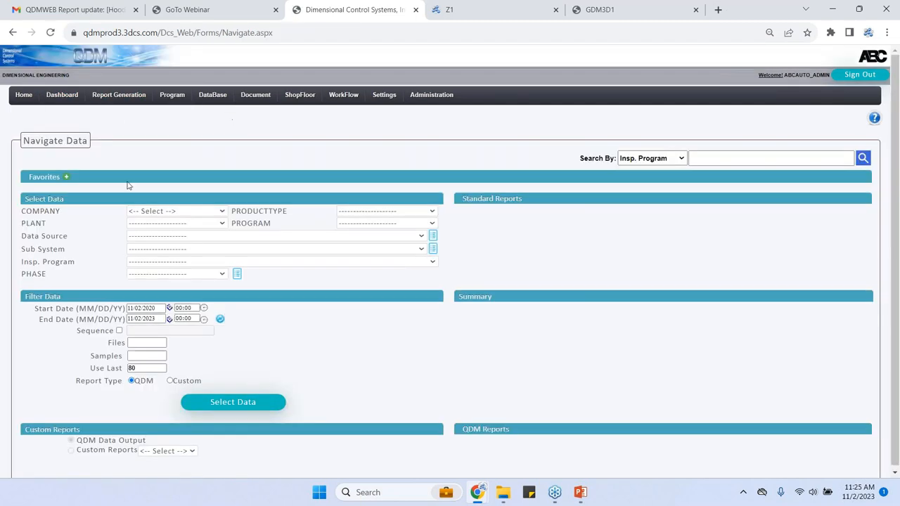
pyautogui.click(68, 177)
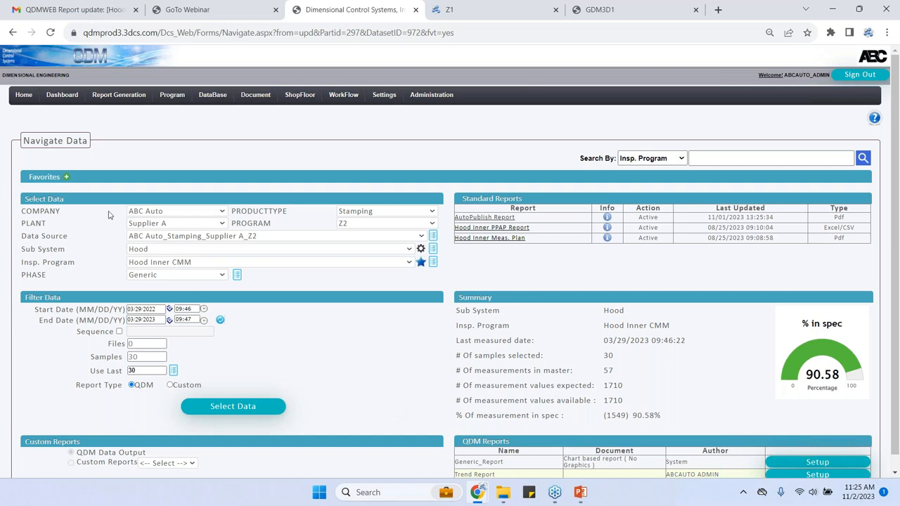
pyautogui.moveTo(69, 178)
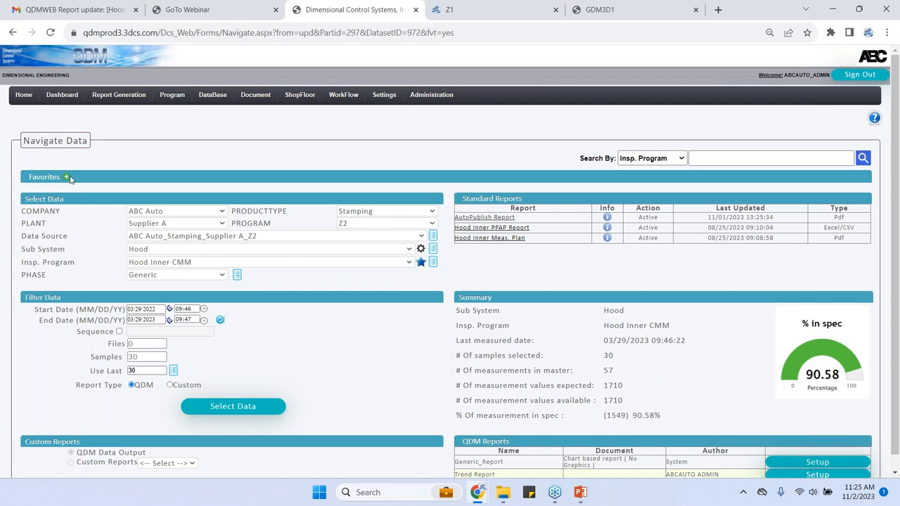
# Expand the favourite programs, browse the DataBase and Document menus and view the Autopublish Report list
pyautogui.click(68, 177)
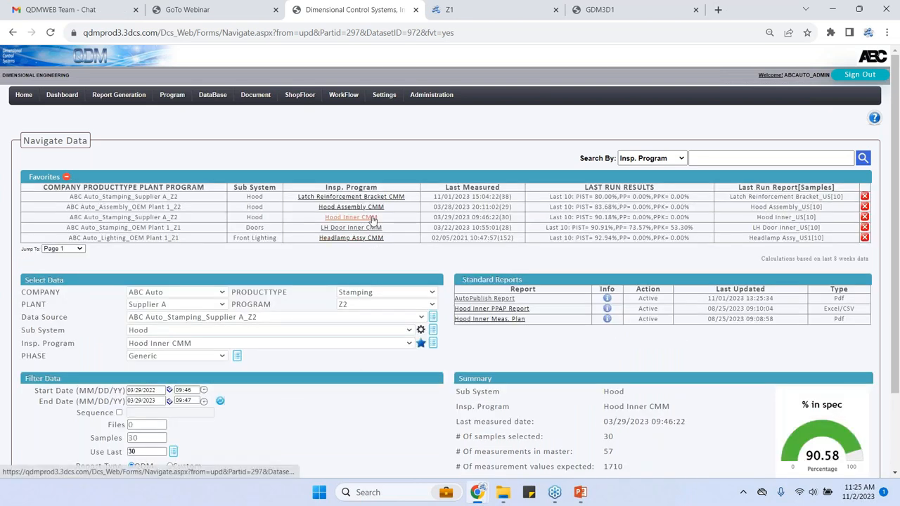
pyautogui.click(352, 216)
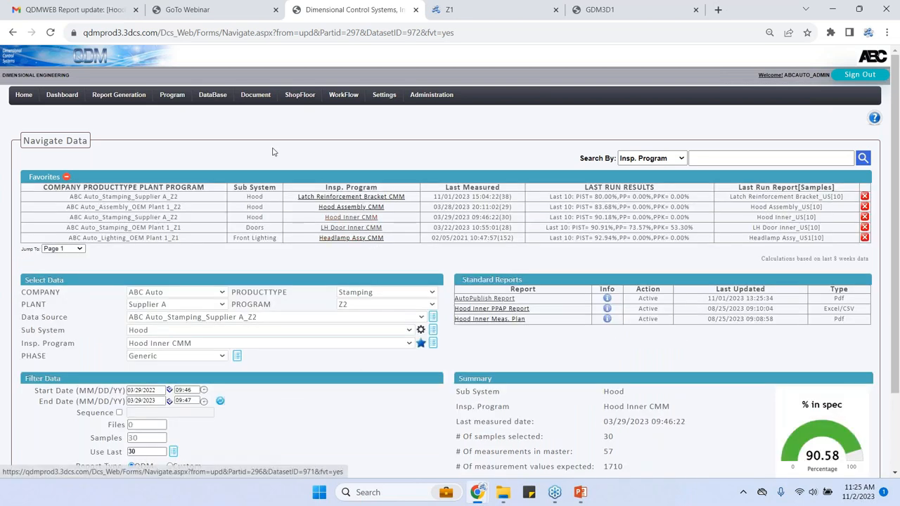
pyautogui.click(213, 95)
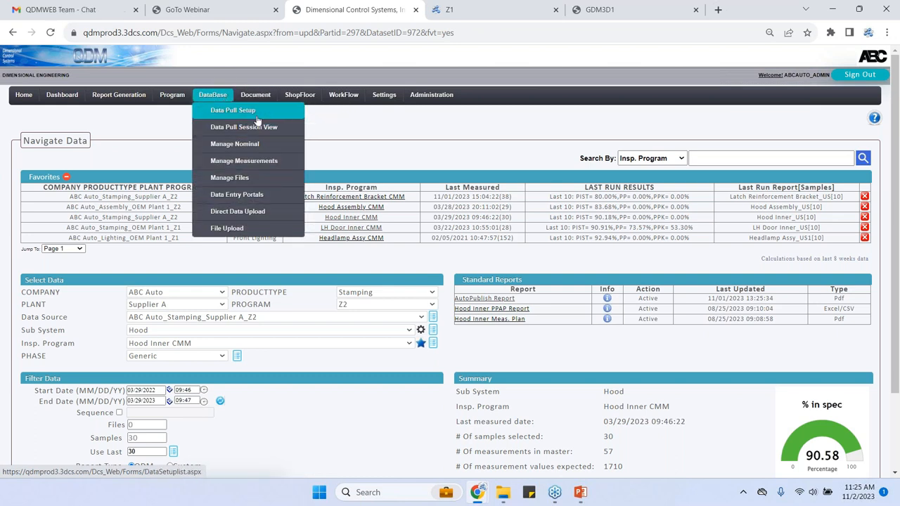
pyautogui.click(256, 95)
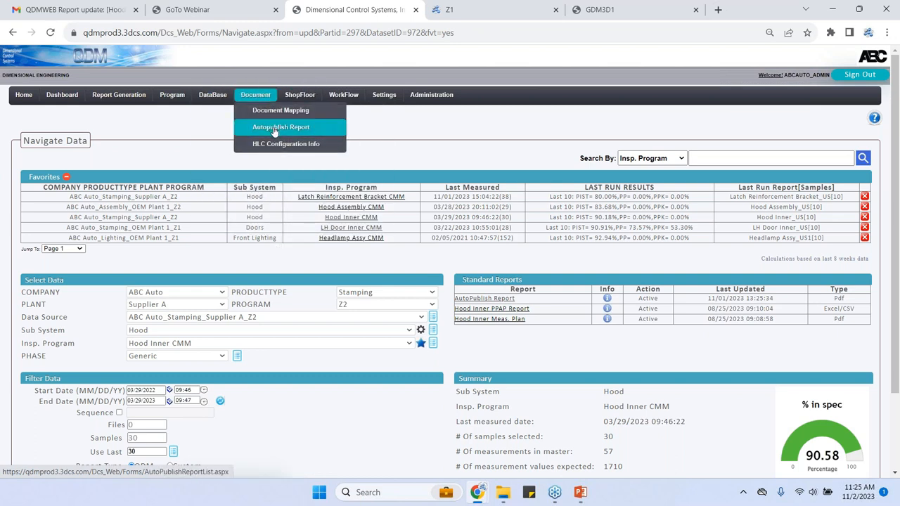
pyautogui.click(281, 127)
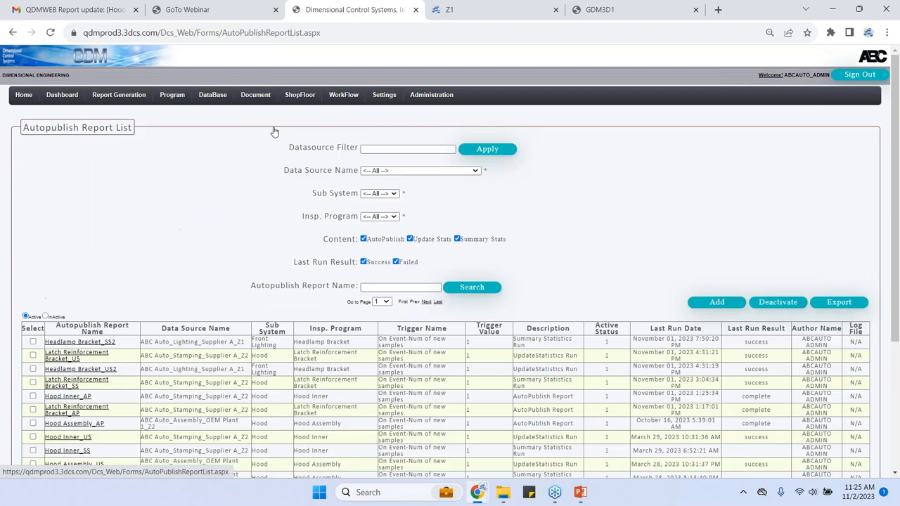
pyautogui.moveTo(118, 95)
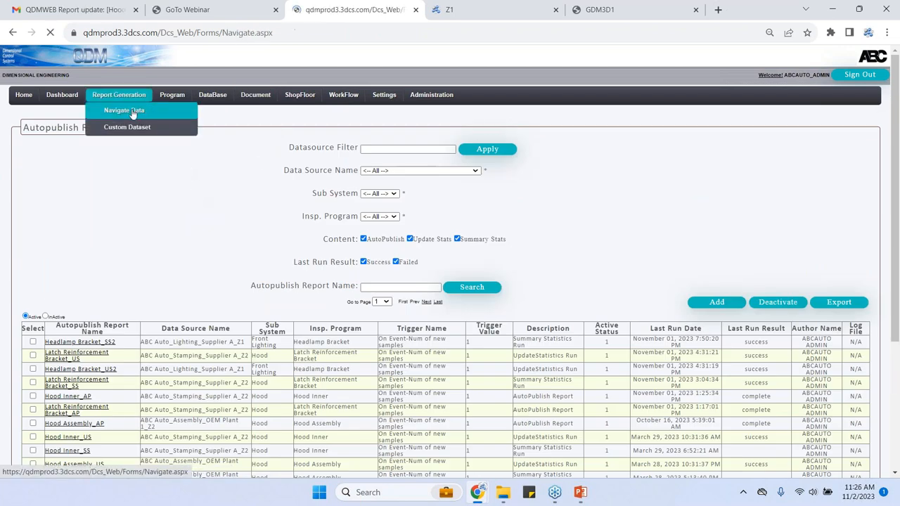
# Return to Navigate Data and reload Hood Inner CMM from favourites
pyautogui.click(124, 110)
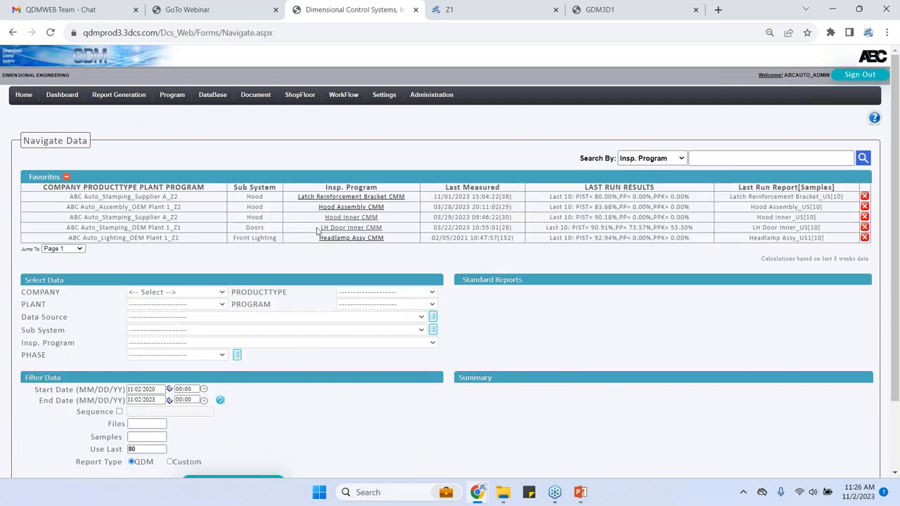
pyautogui.click(350, 228)
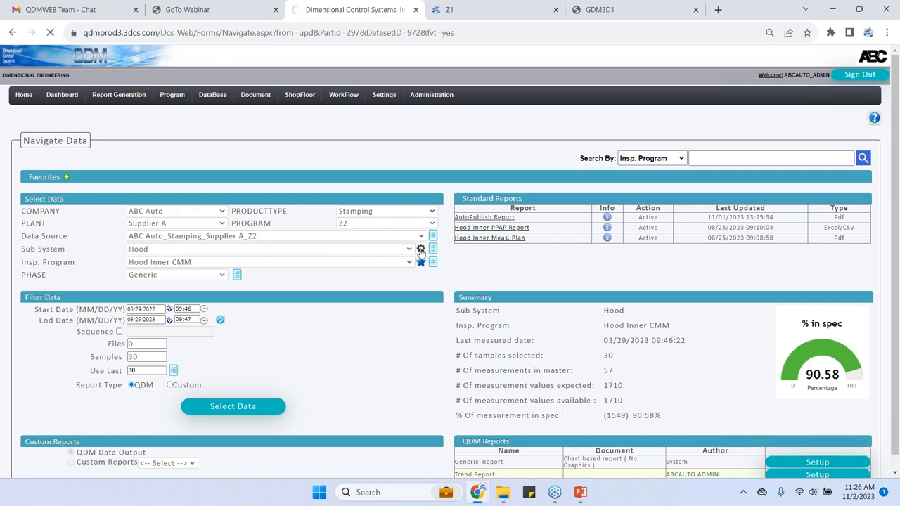
# From integrated setup, list Hood Inner CMM's autopublishes and open the Hood Inner_AP report for editing
pyautogui.click(420, 262)
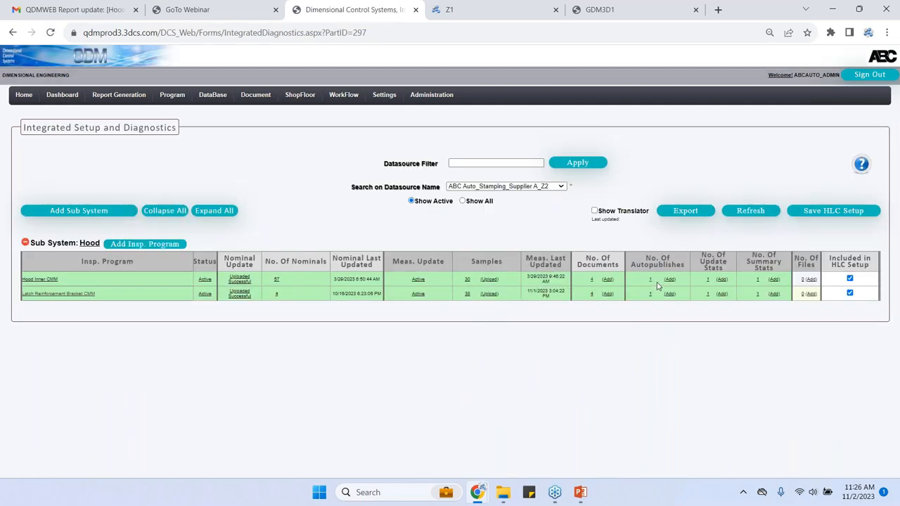
pyautogui.click(650, 279)
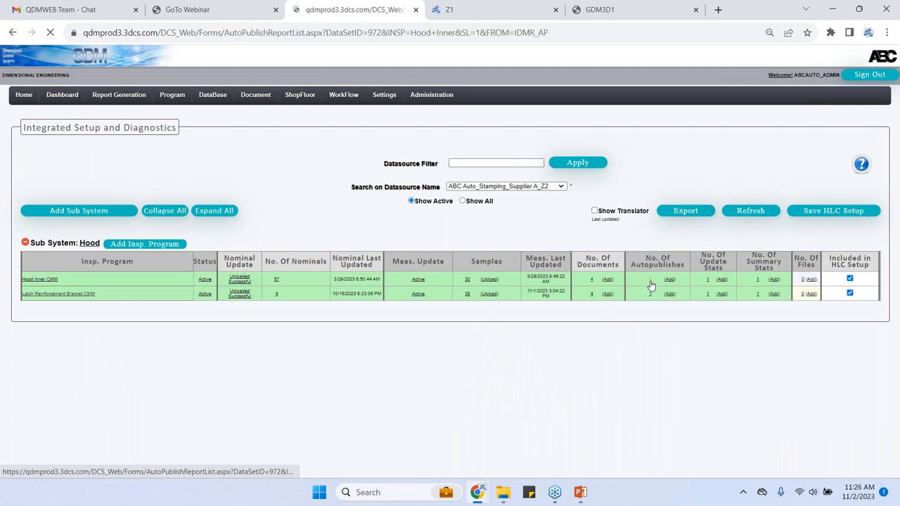
pyautogui.click(670, 279)
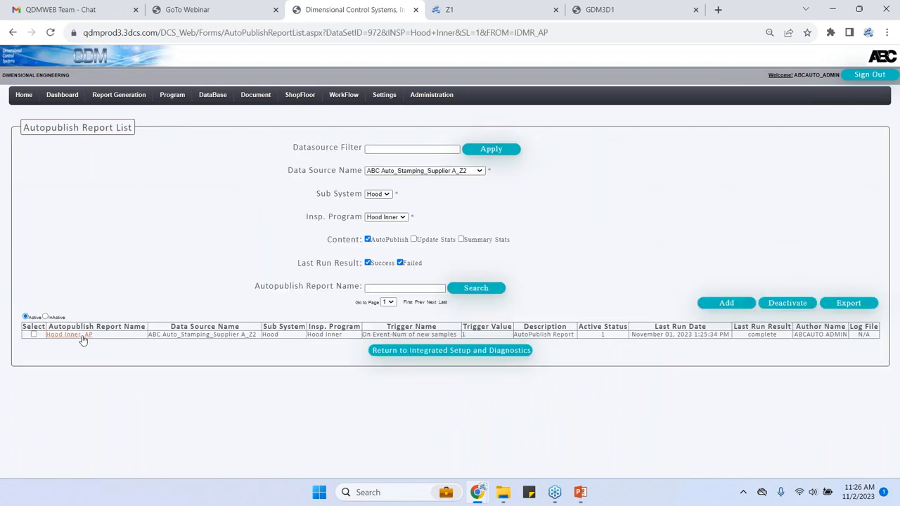
pyautogui.click(65, 335)
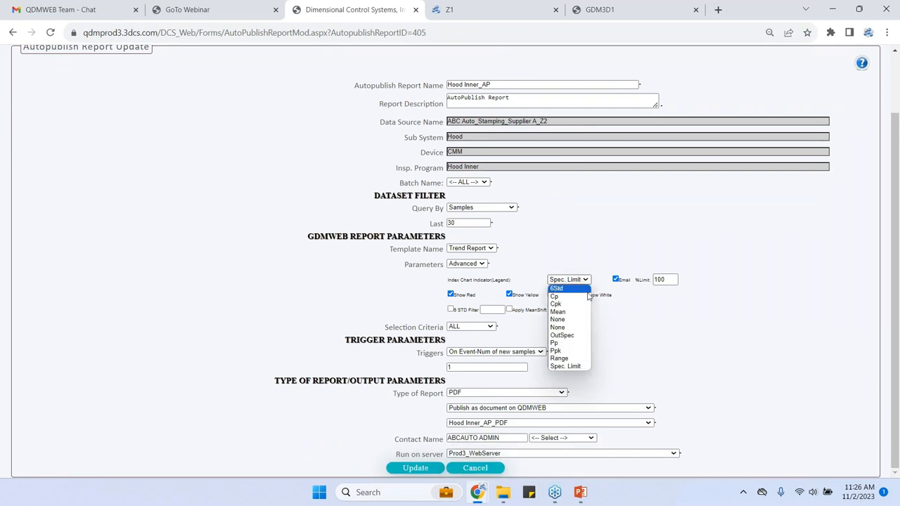
pyautogui.moveTo(562, 334)
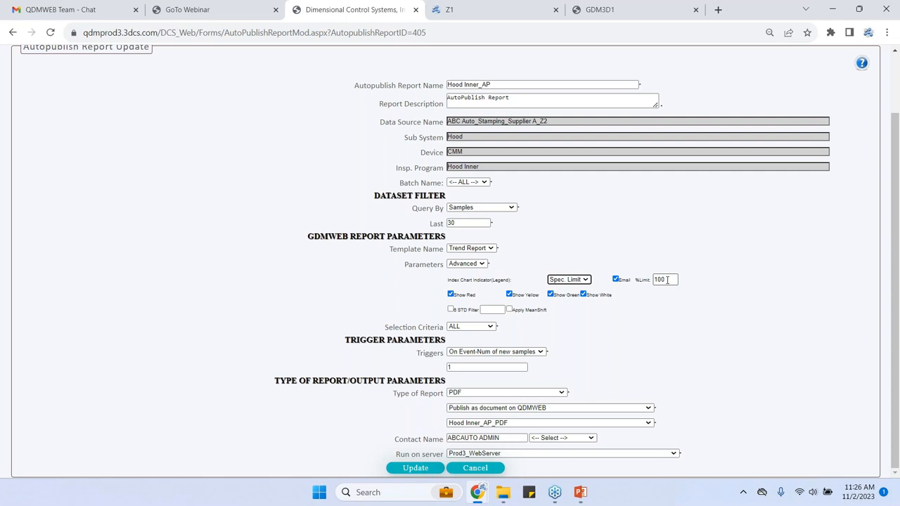
# Set Hood Inner_AP's index chart indicator to Spec. Limit with email enabled and update it
pyautogui.tripleClick(664, 279)
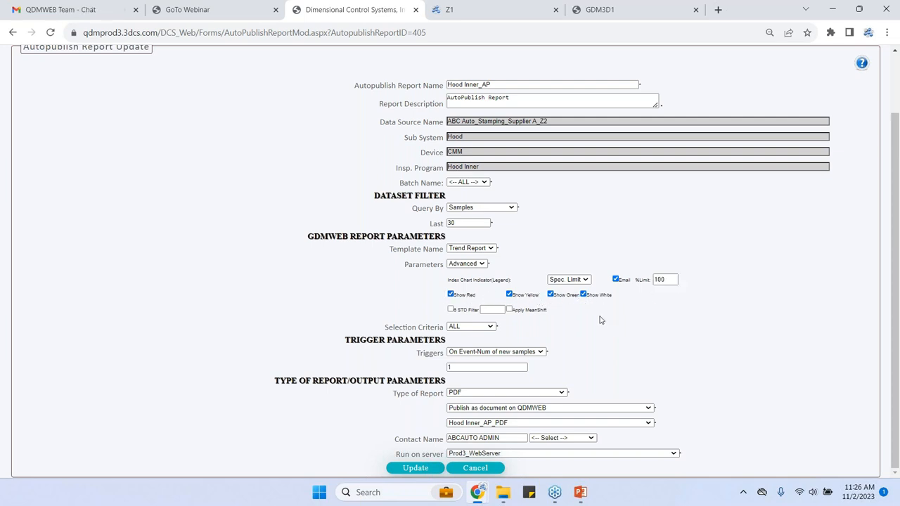
pyautogui.scroll(3)
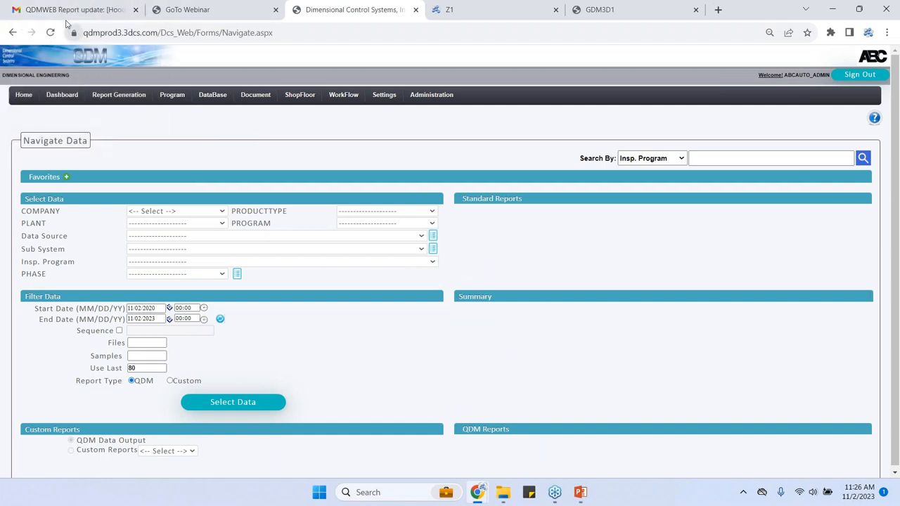
# Read through the Hood Inner_AP alert email in Gmail and follow its Navigate to Report link
pyautogui.click(70, 9)
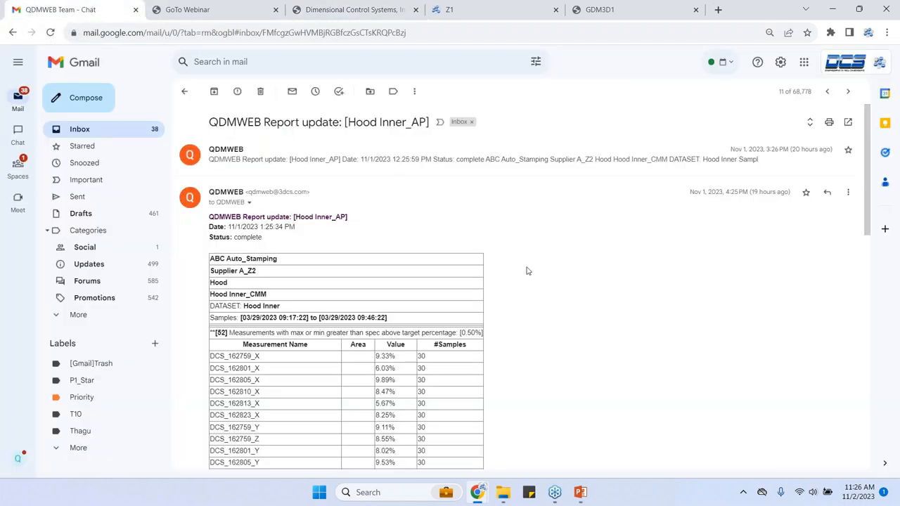
pyautogui.scroll(-3)
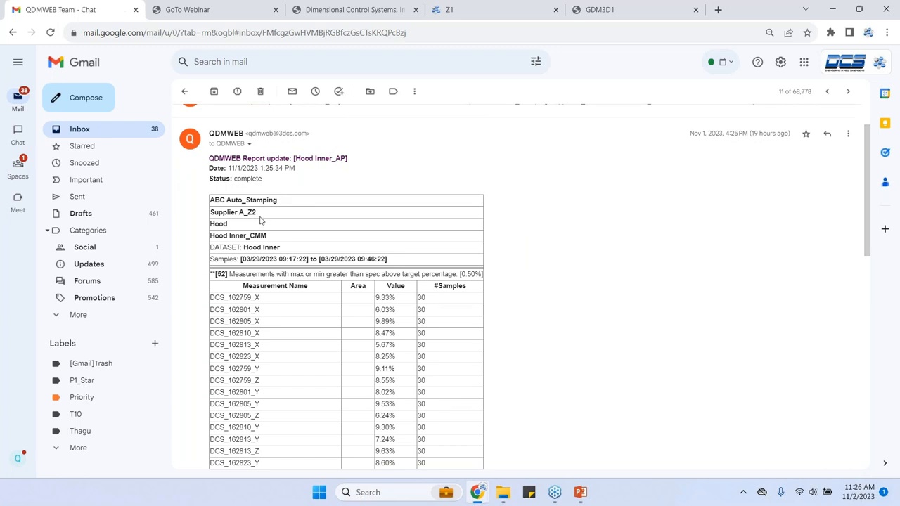
pyautogui.scroll(-3)
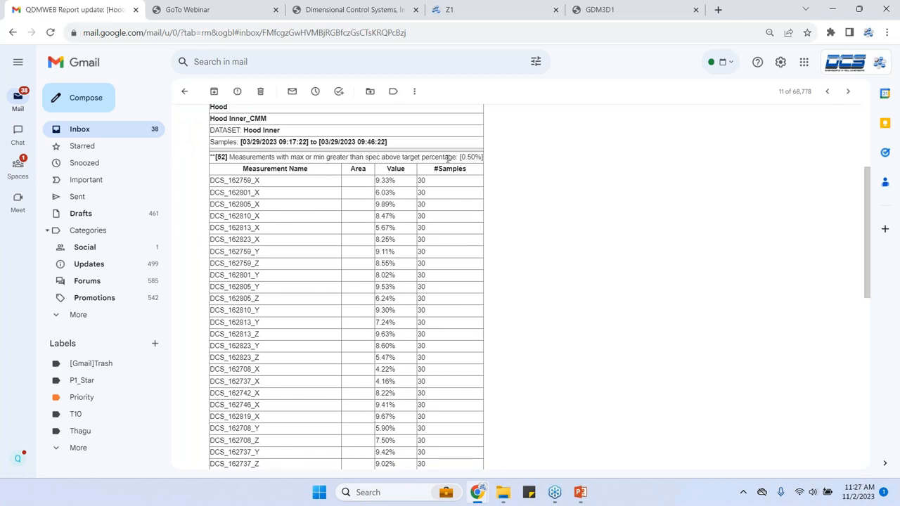
pyautogui.scroll(-3)
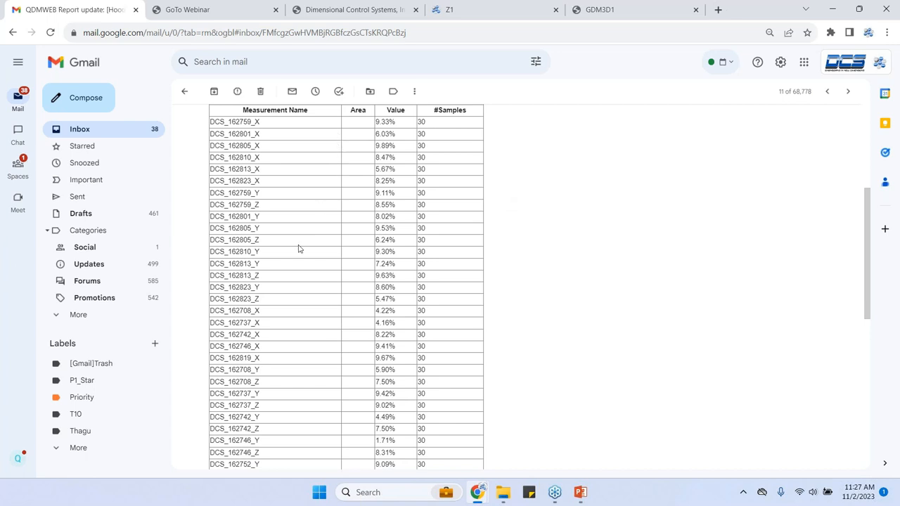
pyautogui.scroll(-3)
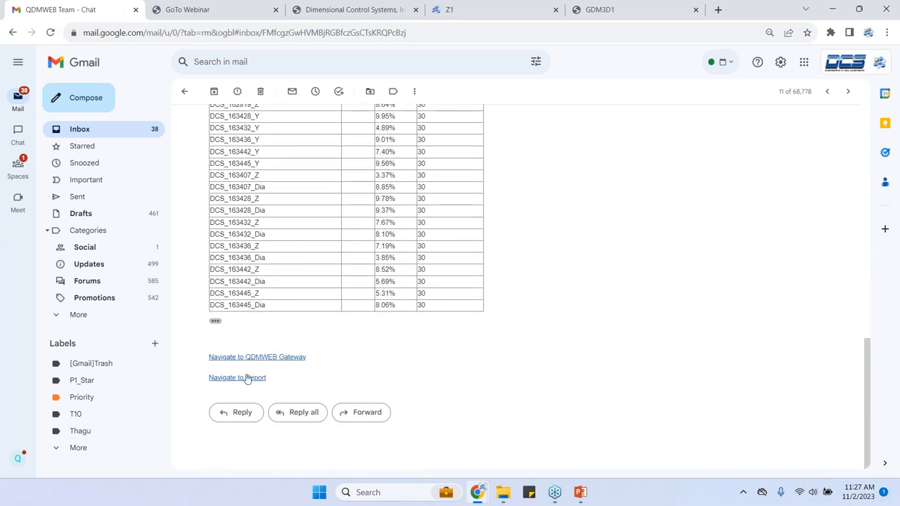
pyautogui.click(236, 377)
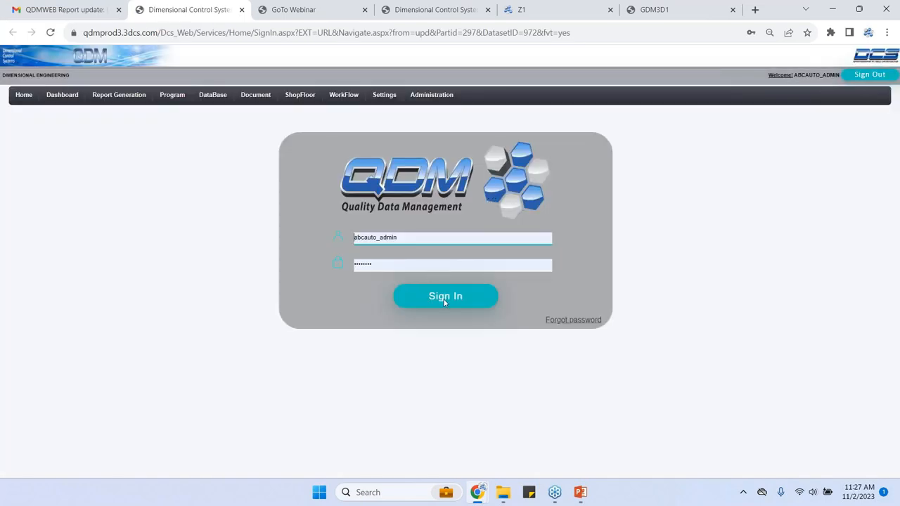
# Sign in to QDM and open the Hood Inner graphical SPC report as a multi-page PDF
pyautogui.click(444, 296)
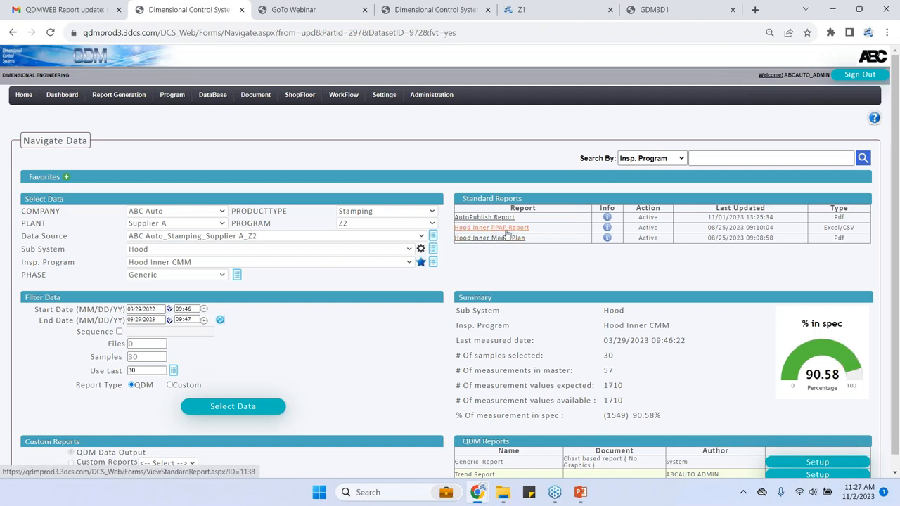
pyautogui.click(493, 228)
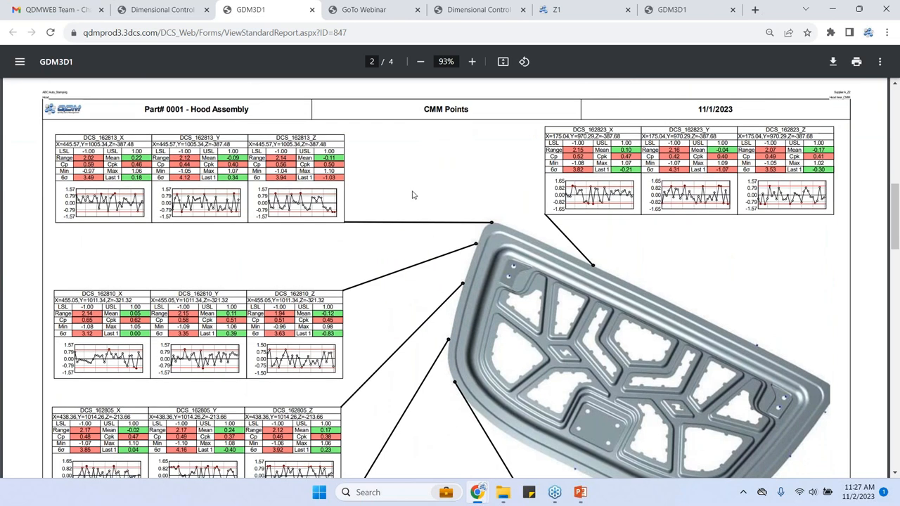
pyautogui.moveTo(443, 188)
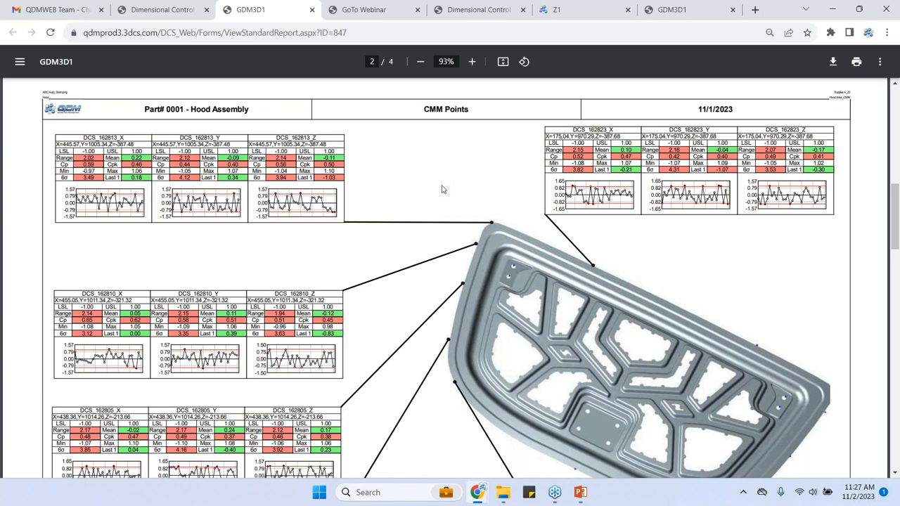
pyautogui.scroll(-3)
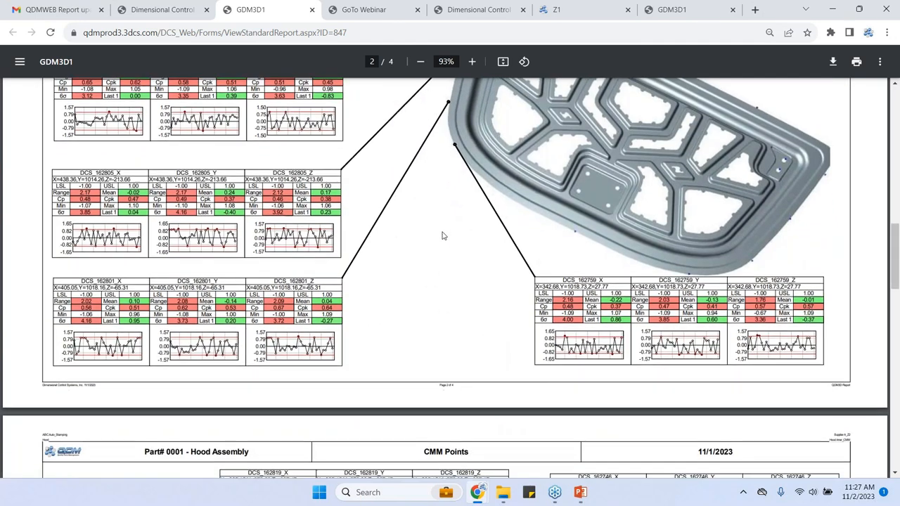
pyautogui.scroll(-3)
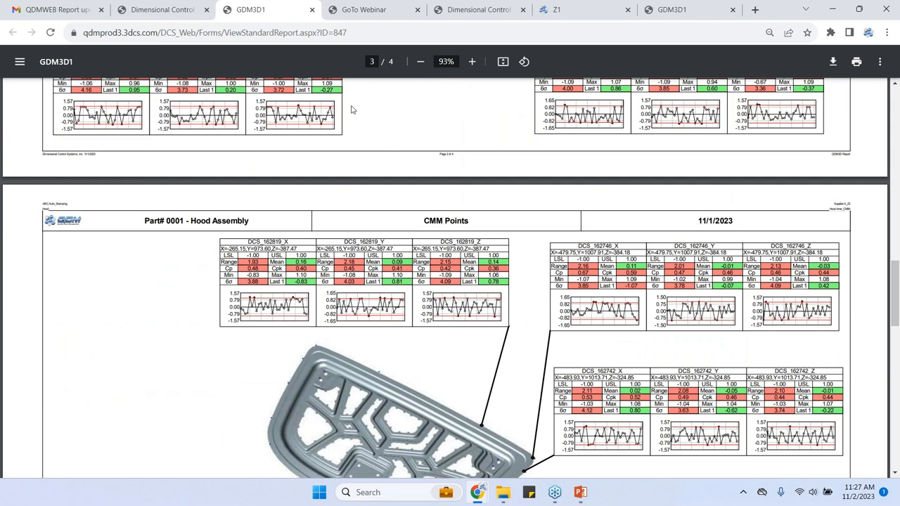
pyautogui.scroll(3)
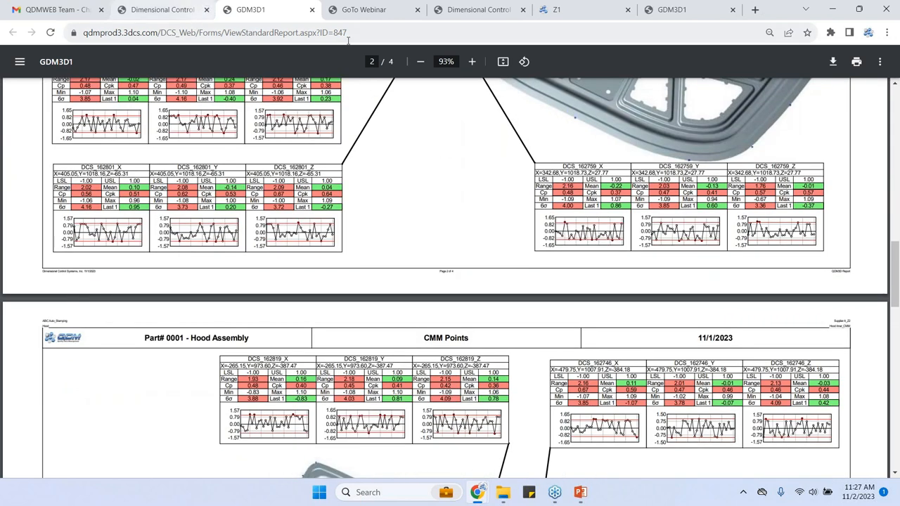
pyautogui.moveTo(579, 492)
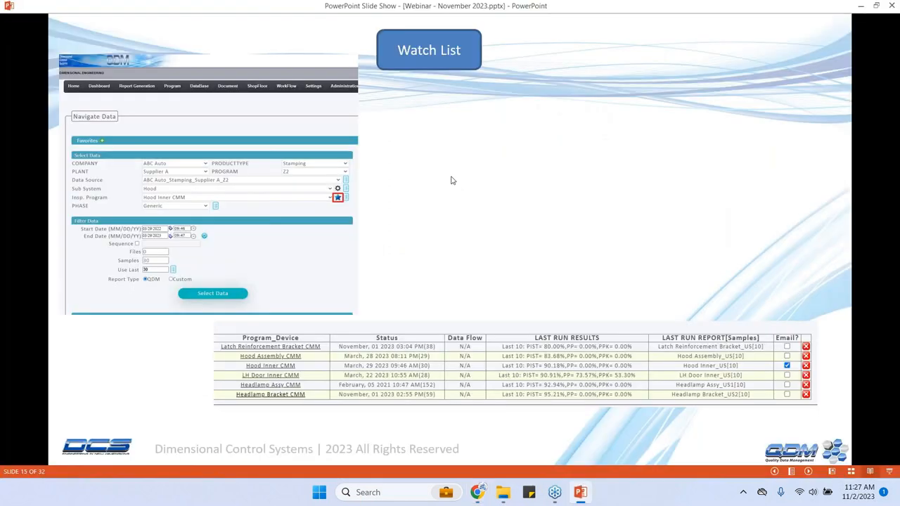
pyautogui.moveTo(503, 204)
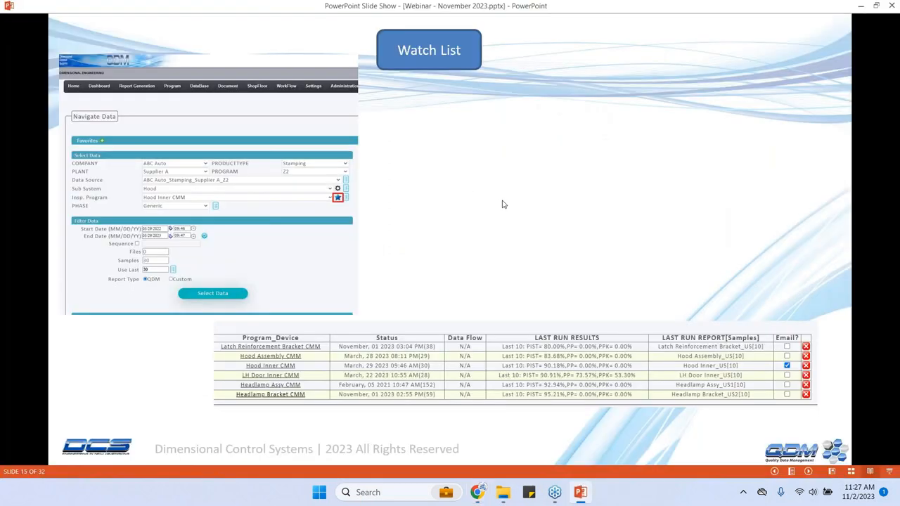
pyautogui.moveTo(520, 211)
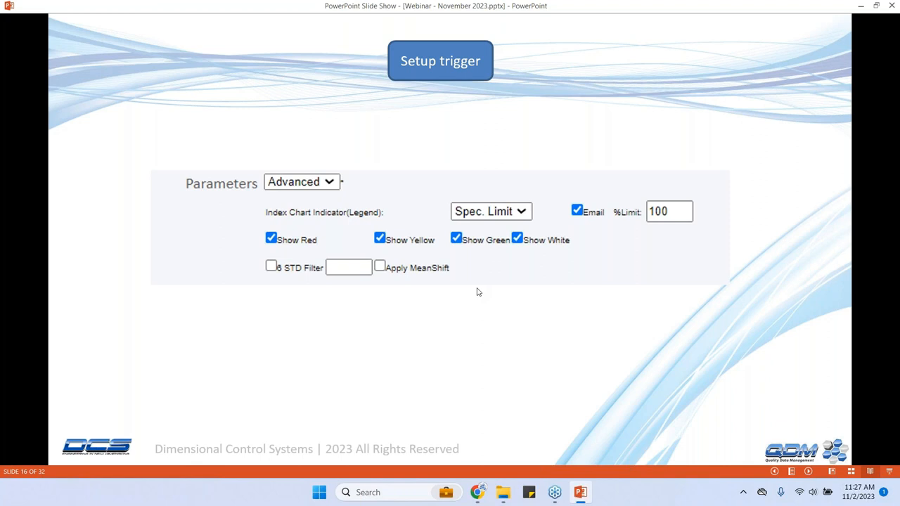
pyautogui.moveTo(627, 217)
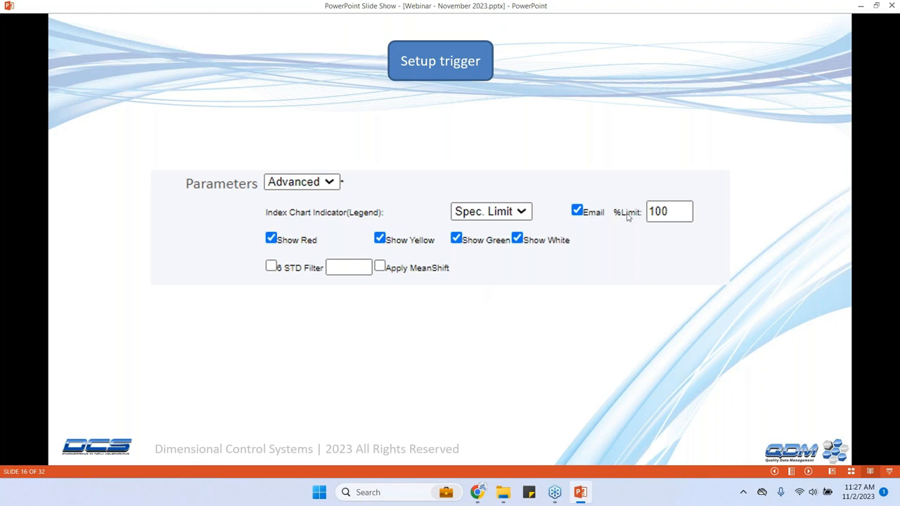
pyautogui.moveTo(655, 217)
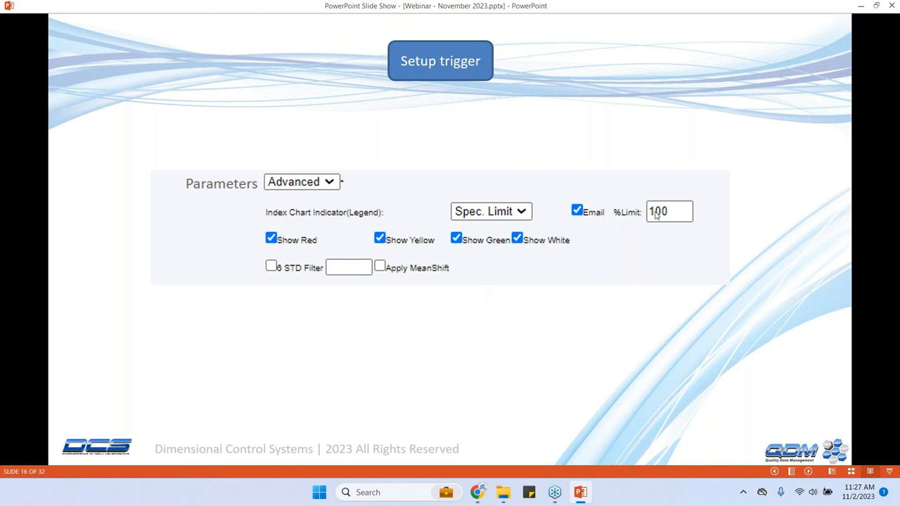
pyautogui.moveTo(523, 321)
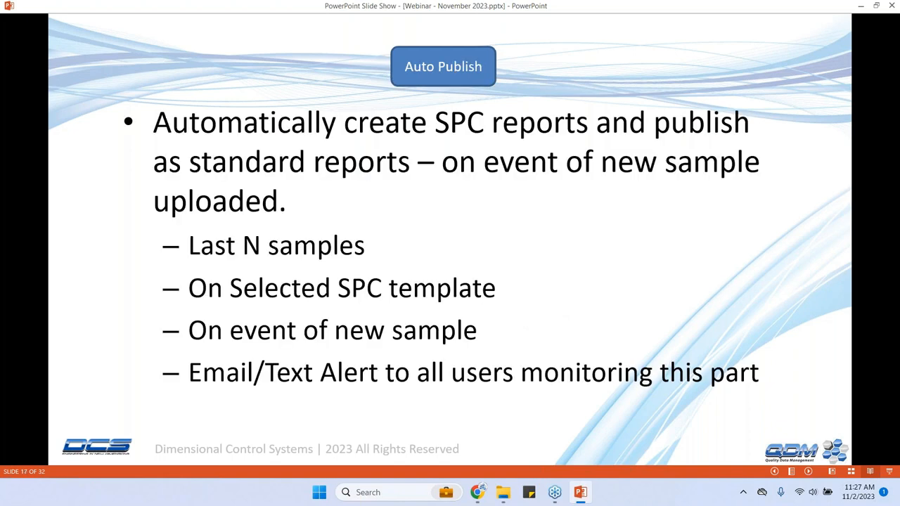
pyautogui.moveTo(504, 246)
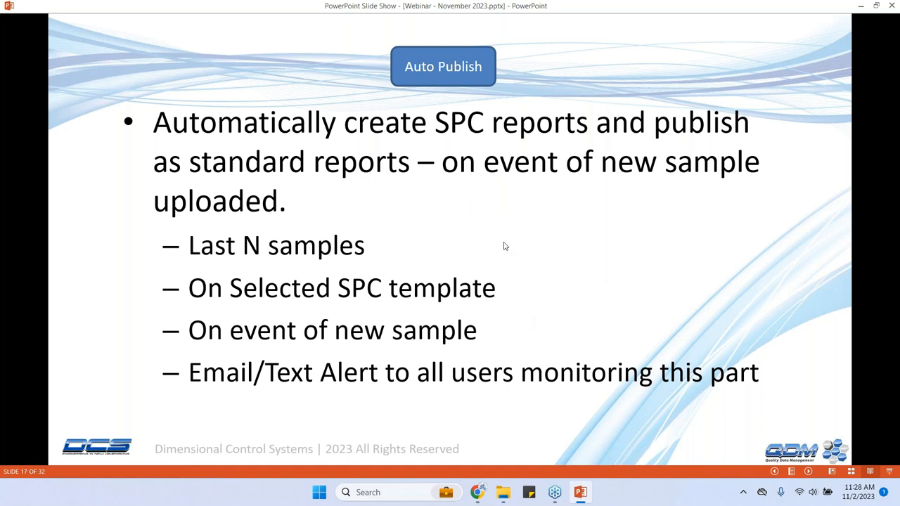
pyautogui.moveTo(464, 221)
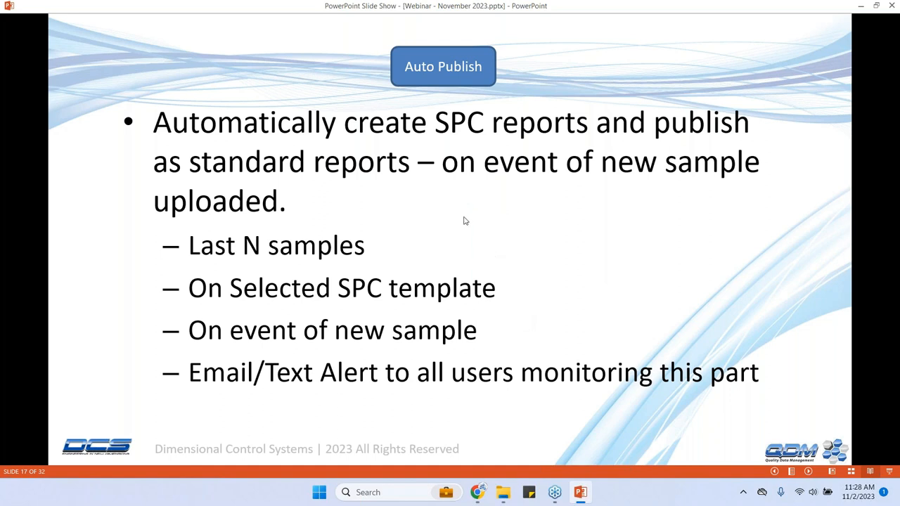
pyautogui.moveTo(458, 223)
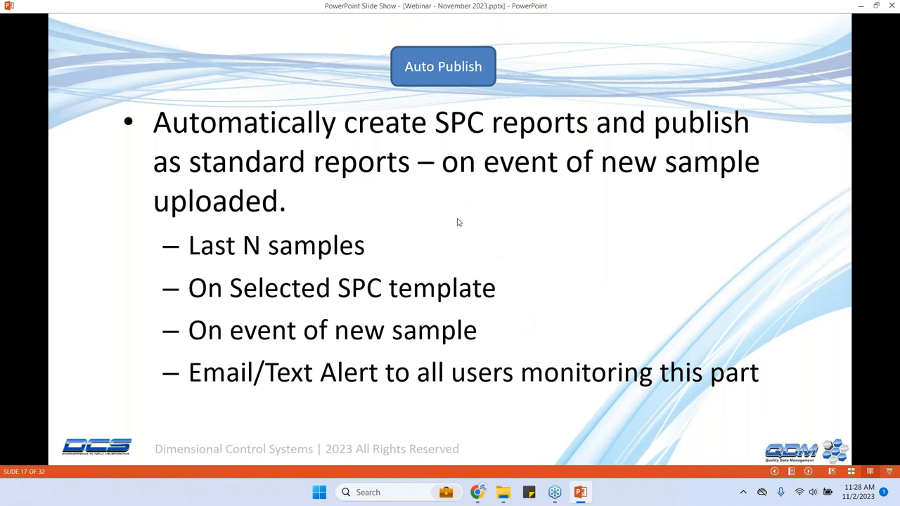
pyautogui.moveTo(503, 229)
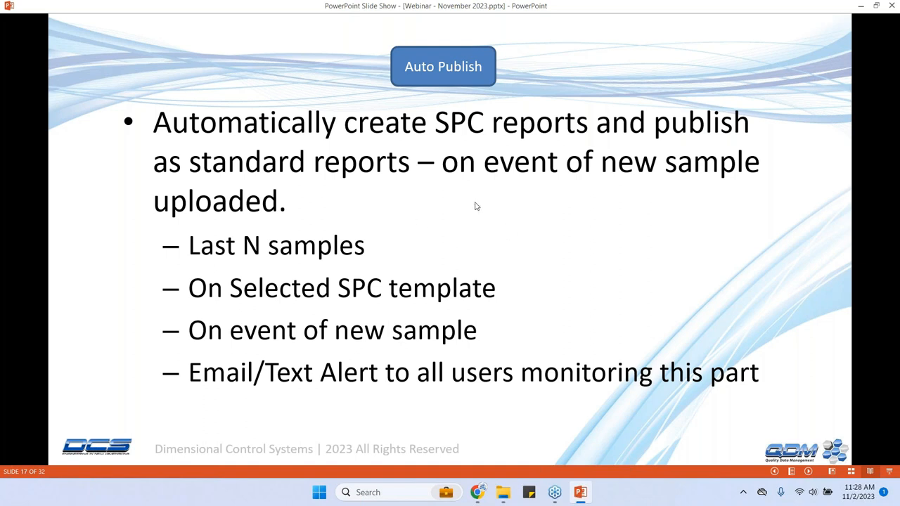
pyautogui.moveTo(394, 249)
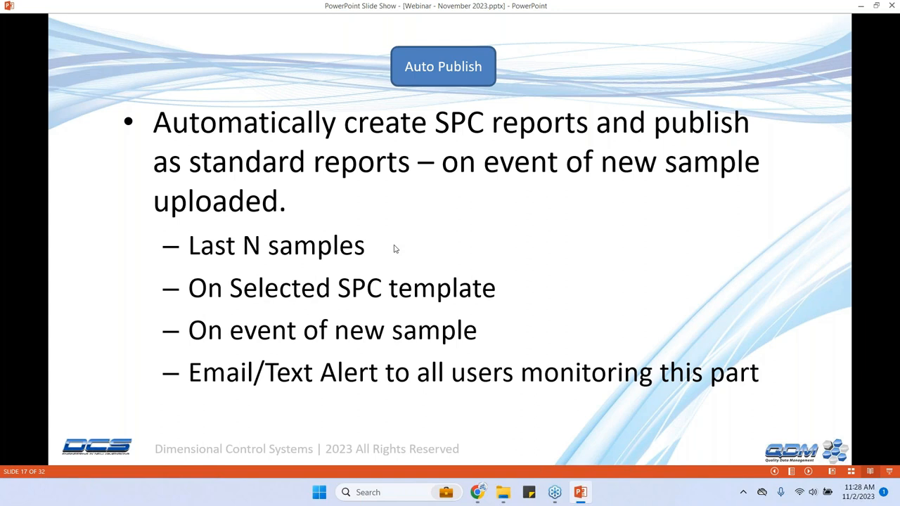
pyautogui.moveTo(536, 295)
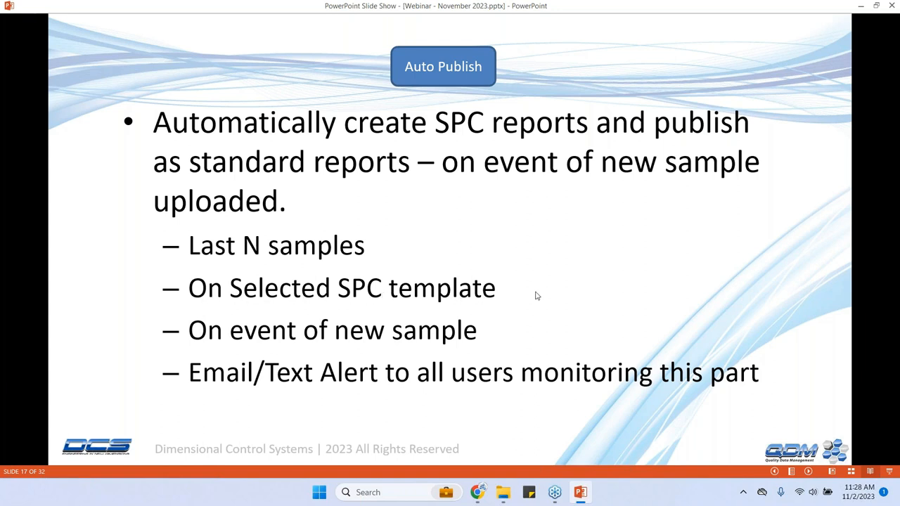
pyautogui.moveTo(302, 332)
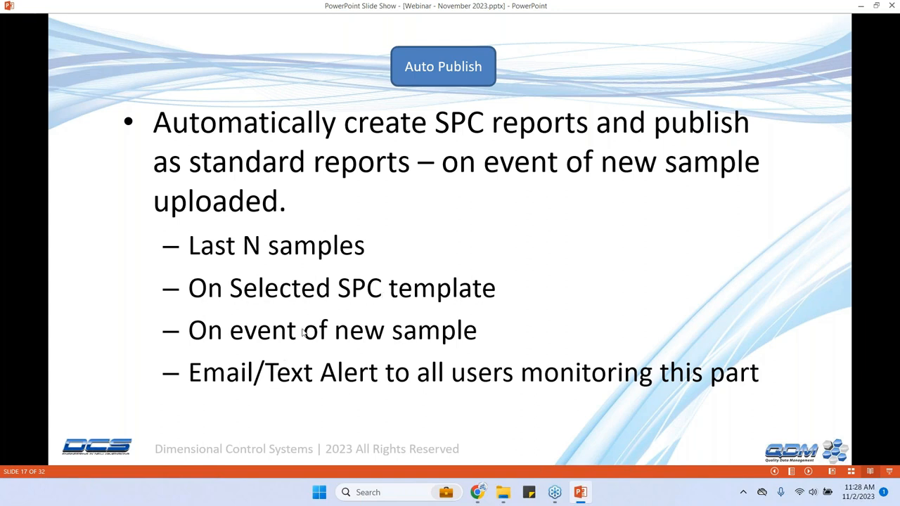
pyautogui.moveTo(509, 322)
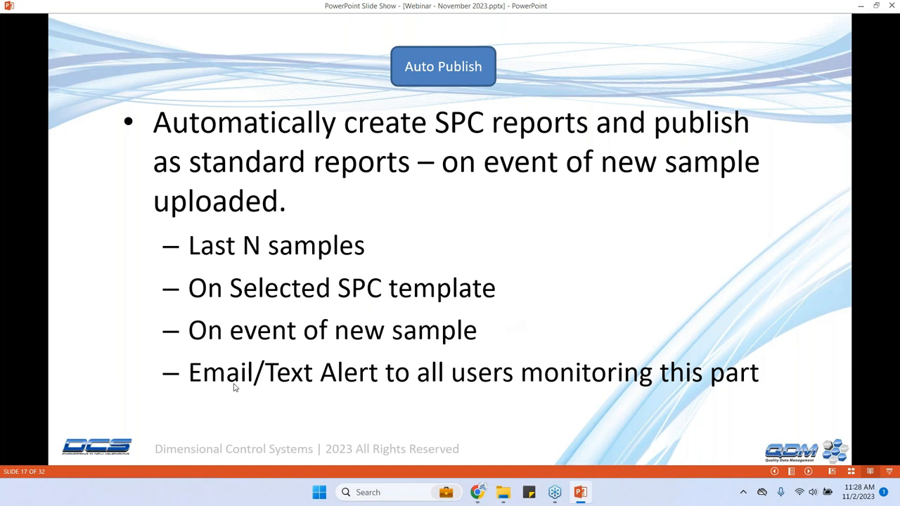
pyautogui.moveTo(614, 363)
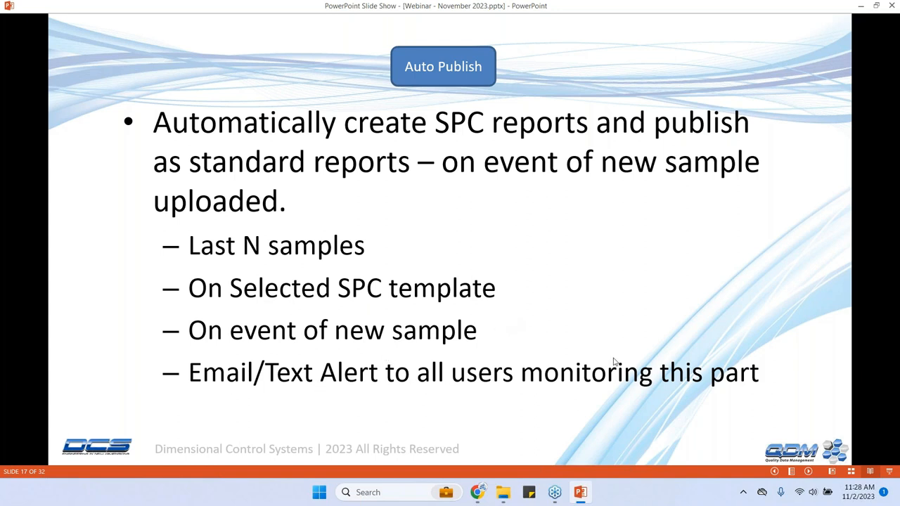
pyautogui.moveTo(624, 330)
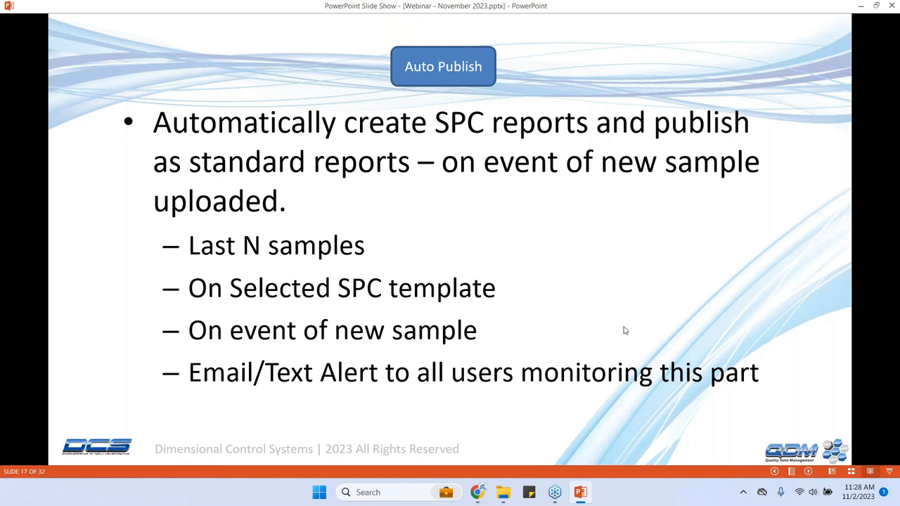
pyautogui.moveTo(593, 297)
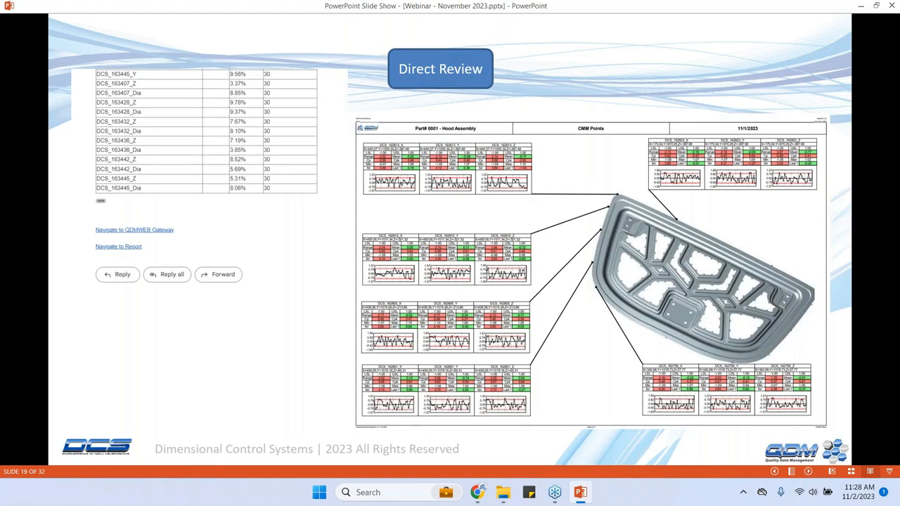
pyautogui.moveTo(513, 299)
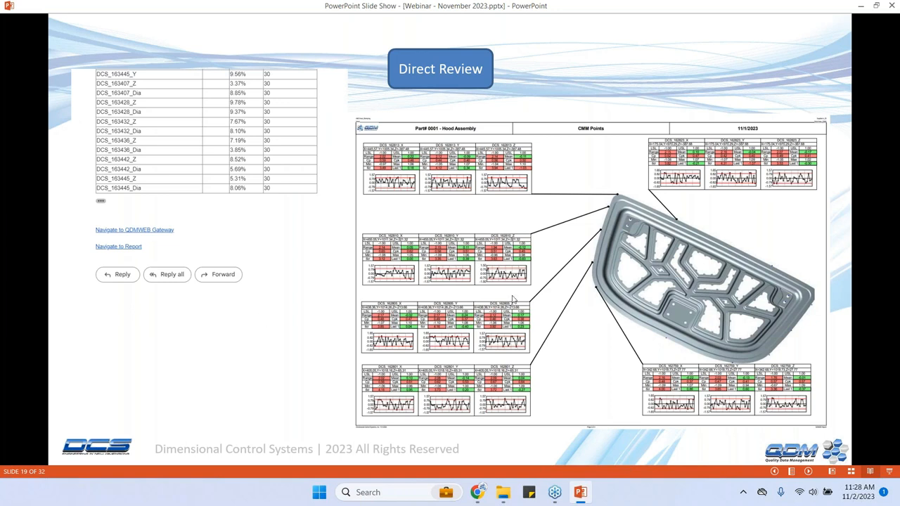
pyautogui.moveTo(566, 280)
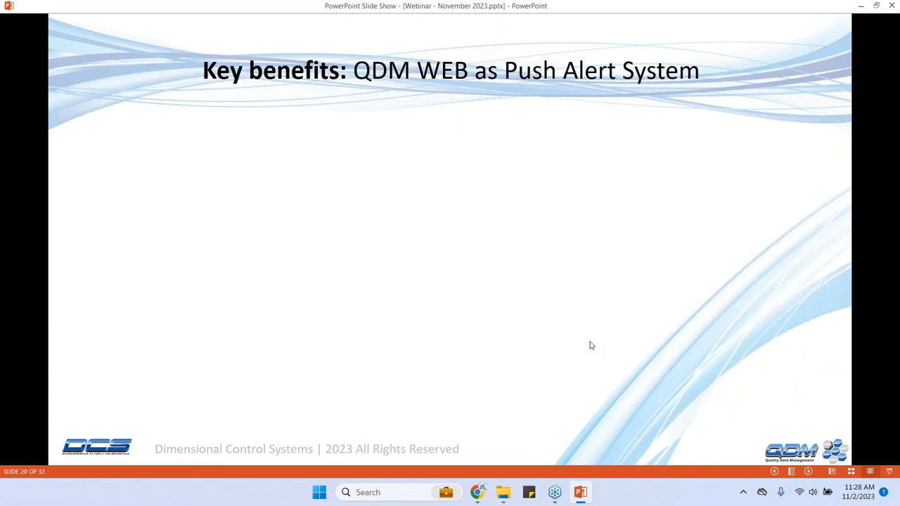
pyautogui.moveTo(590, 325)
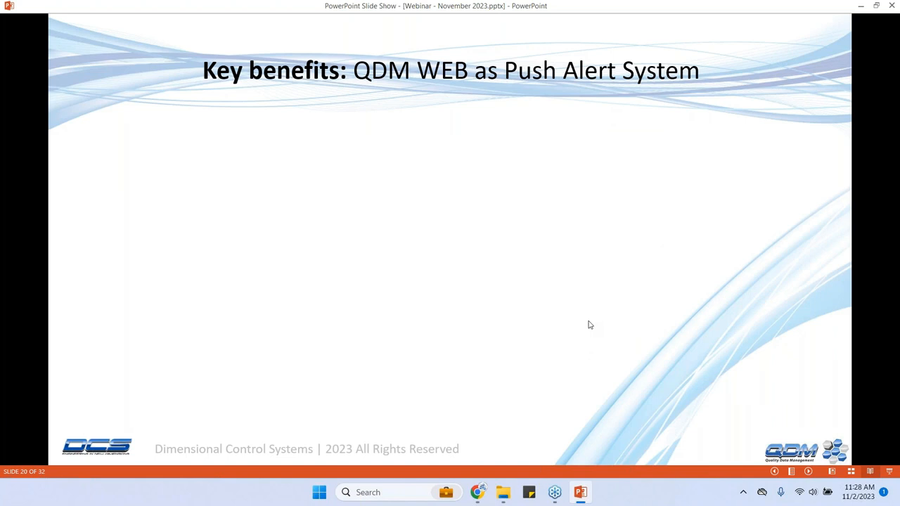
pyautogui.moveTo(579, 294)
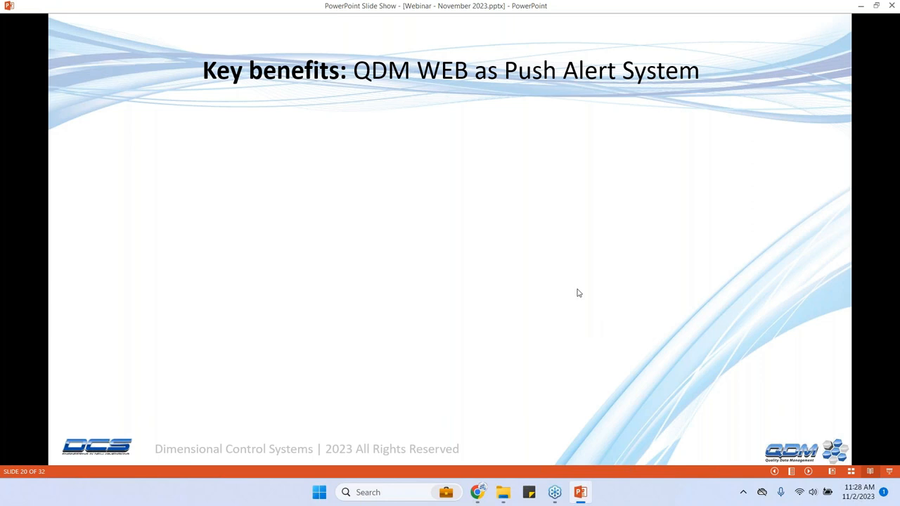